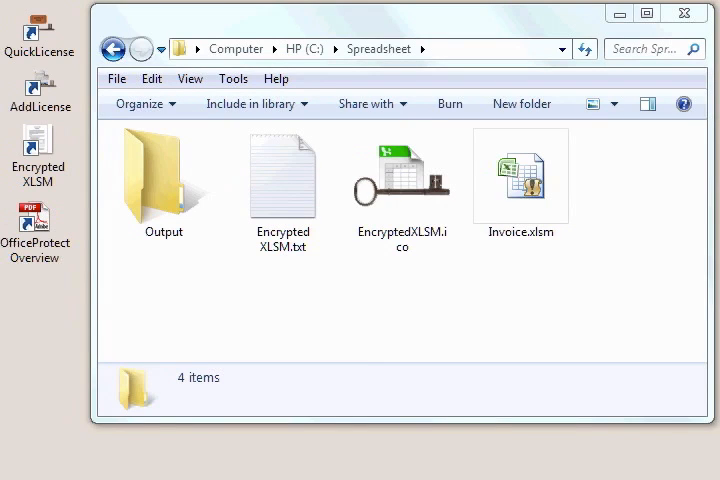
pyautogui.moveTo(657, 286)
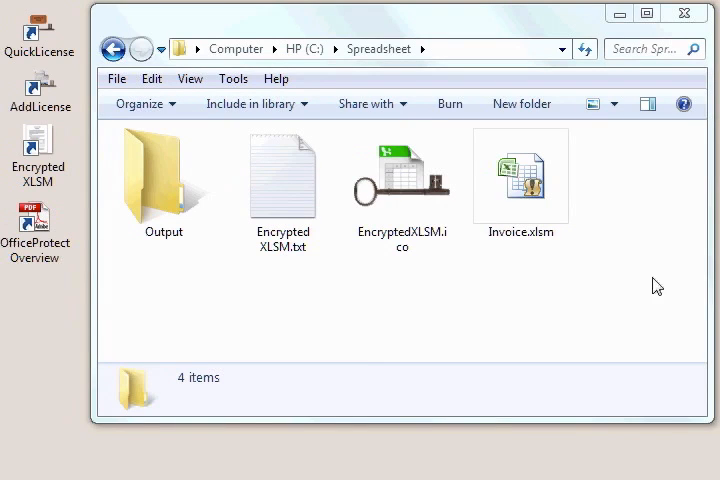
# Review the Encrypted XLSM.txt macro code, then open Invoice.xlsm in Excel.
pyautogui.click(520, 175)
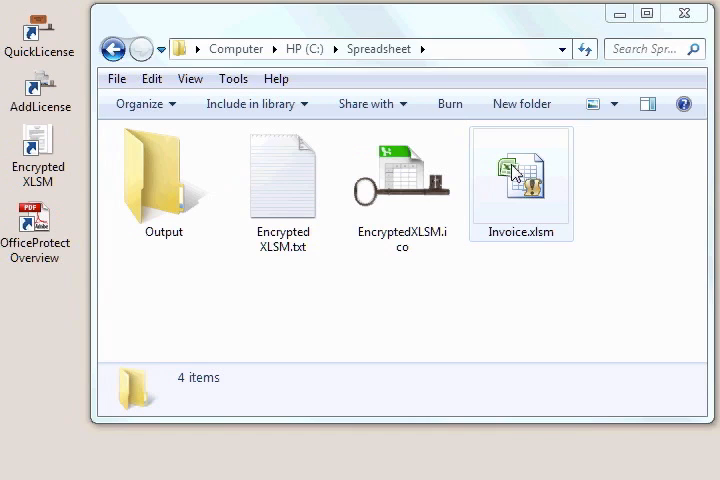
pyautogui.moveTo(510, 178)
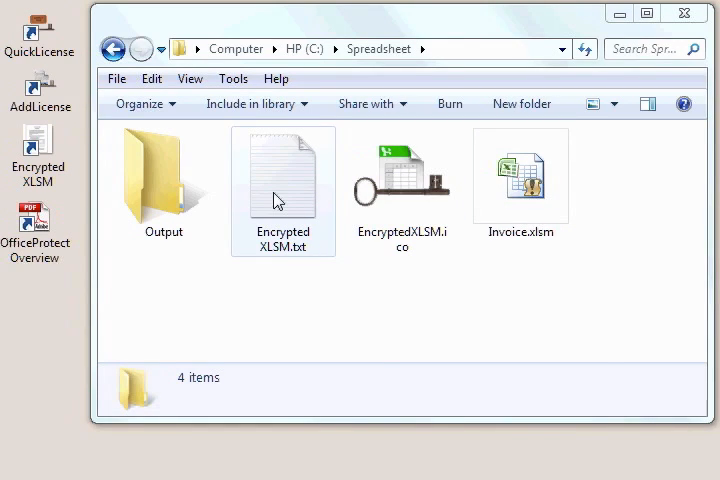
pyautogui.click(521, 180)
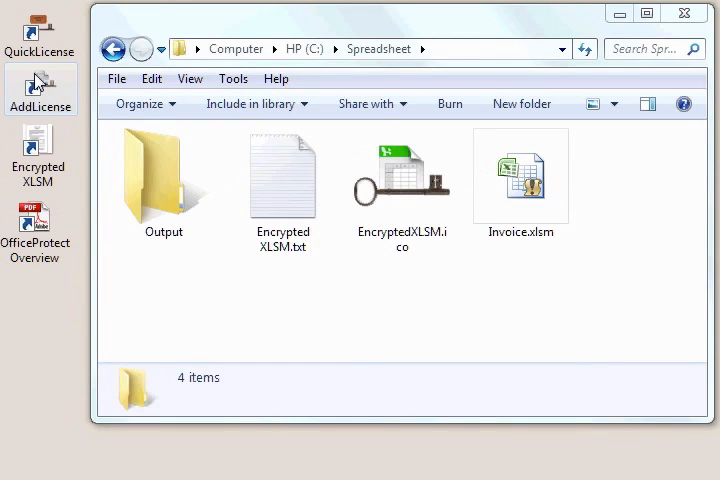
pyautogui.click(401, 175)
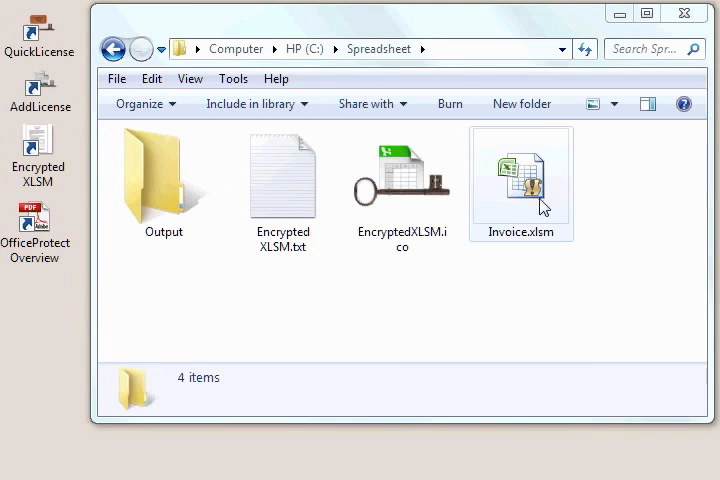
pyautogui.click(283, 175)
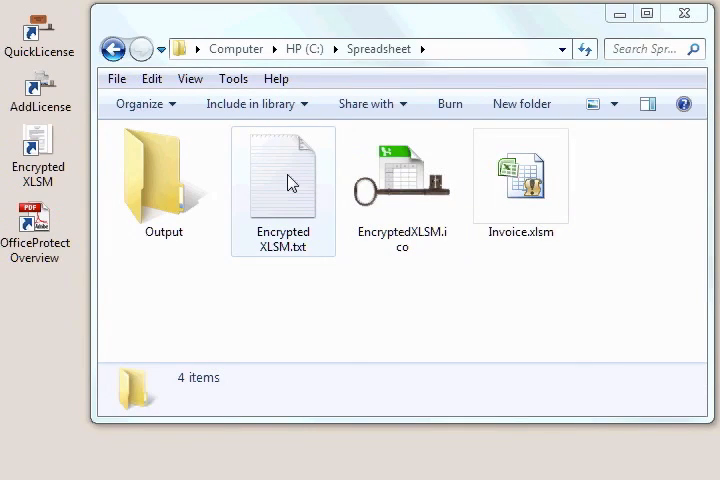
pyautogui.doubleClick(283, 177)
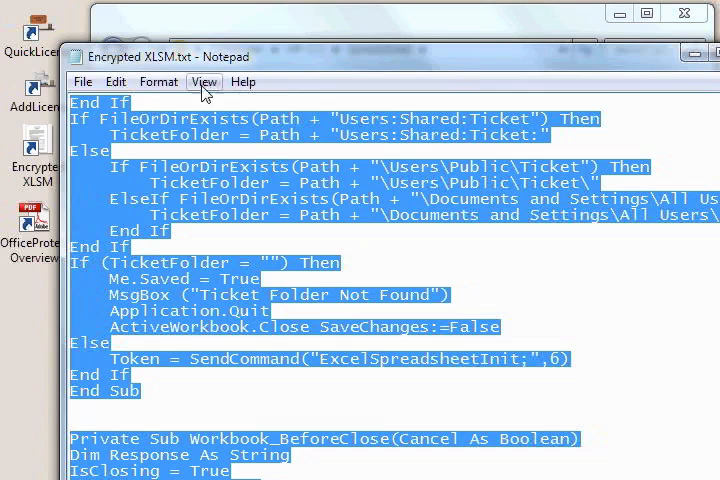
pyautogui.click(158, 81)
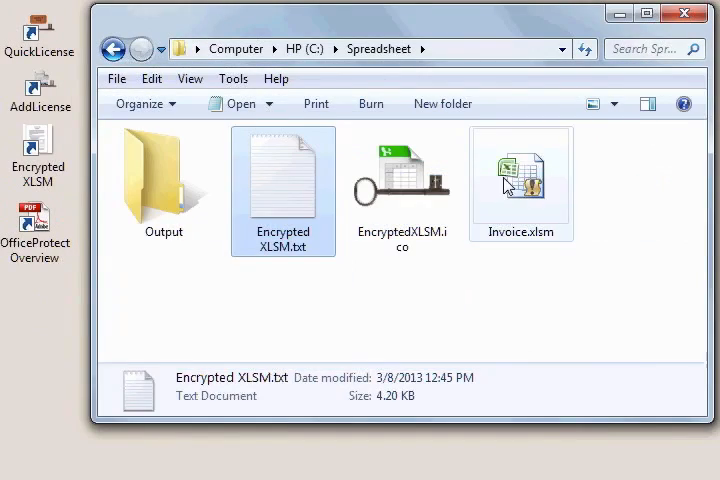
pyautogui.moveTo(525, 170)
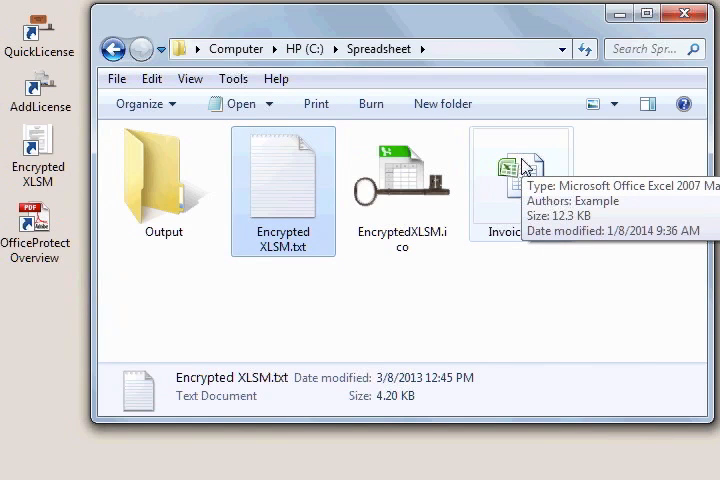
pyautogui.doubleClick(520, 165)
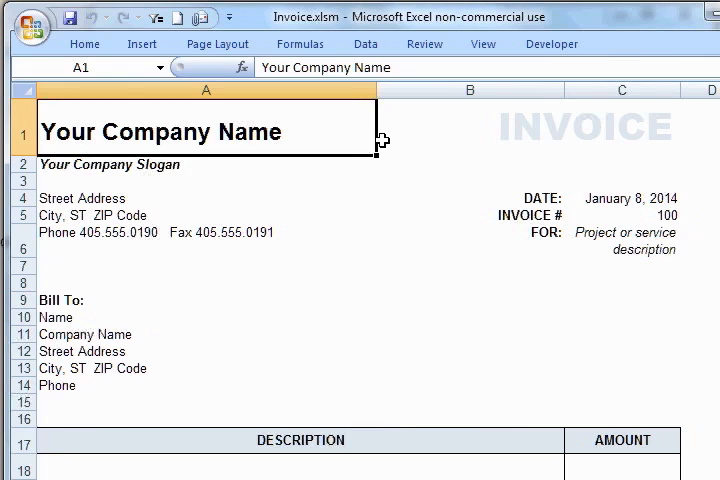
pyautogui.moveTo(133, 165)
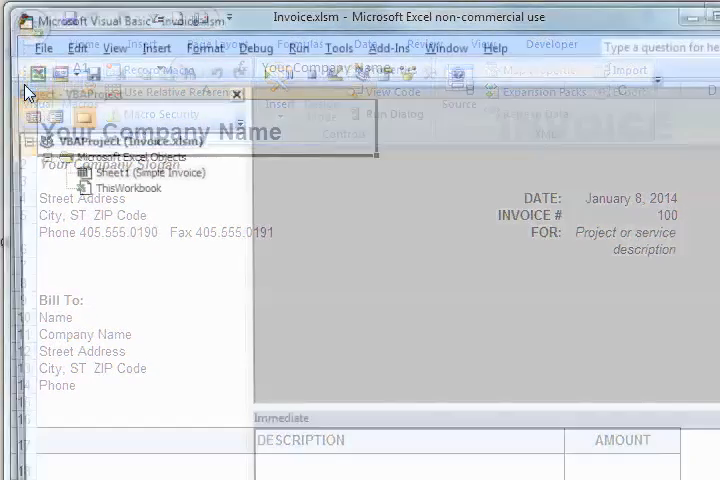
# View ThisWorkbook's Workbook_Open code, password-lock the VBA project, and save Invoice.xlsm.
pyautogui.click(124, 187)
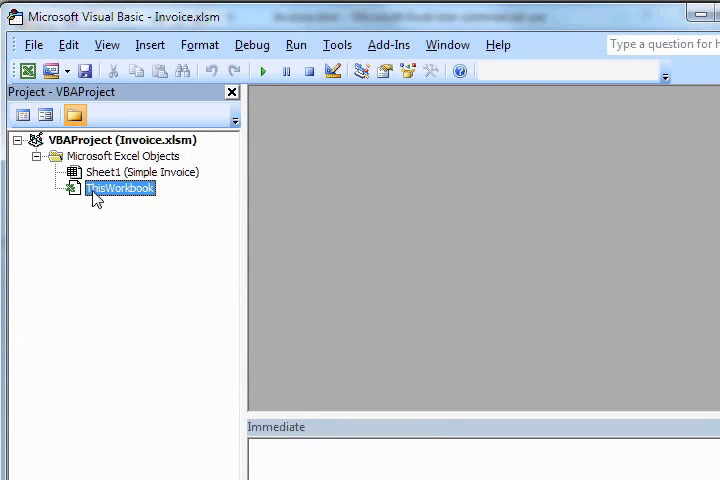
pyautogui.doubleClick(120, 188)
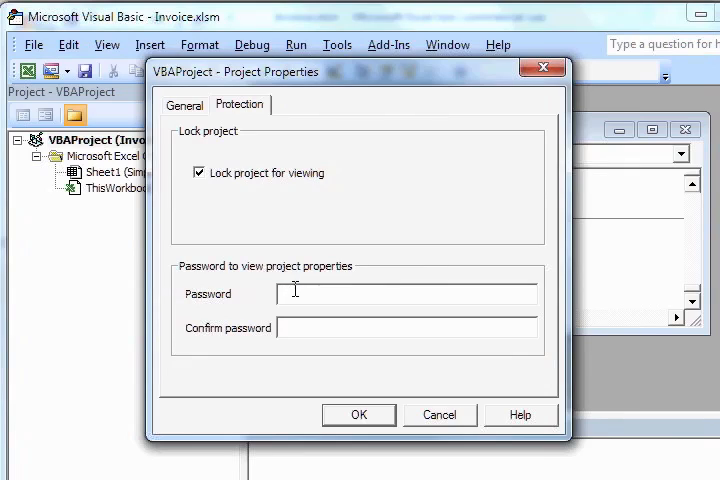
pyautogui.write('*')
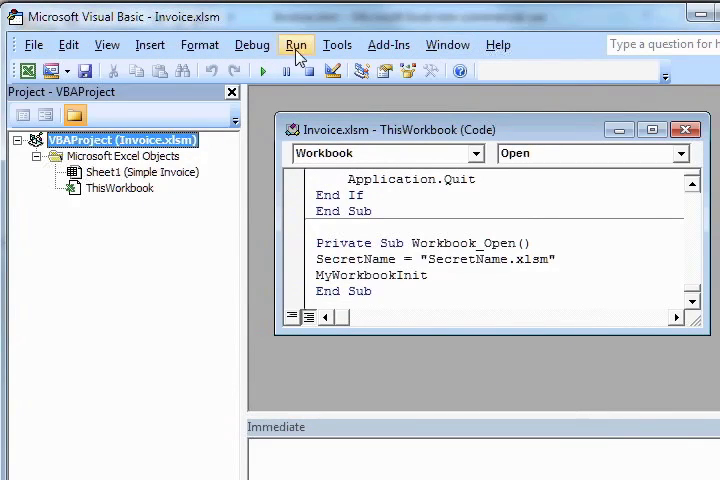
pyautogui.moveTo(85, 71)
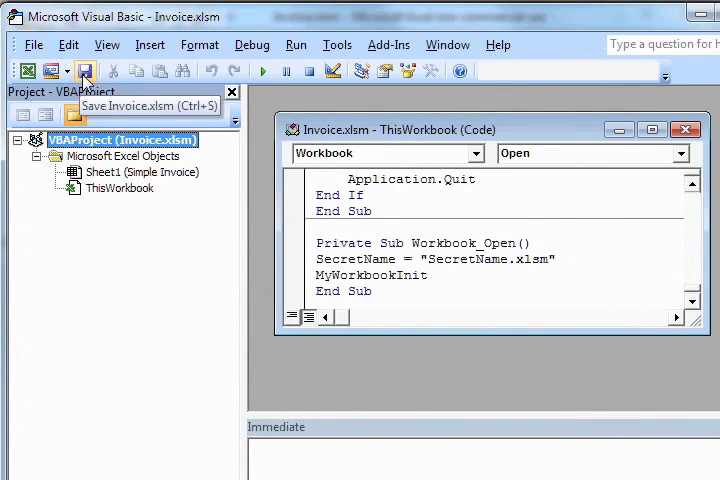
pyautogui.click(263, 70)
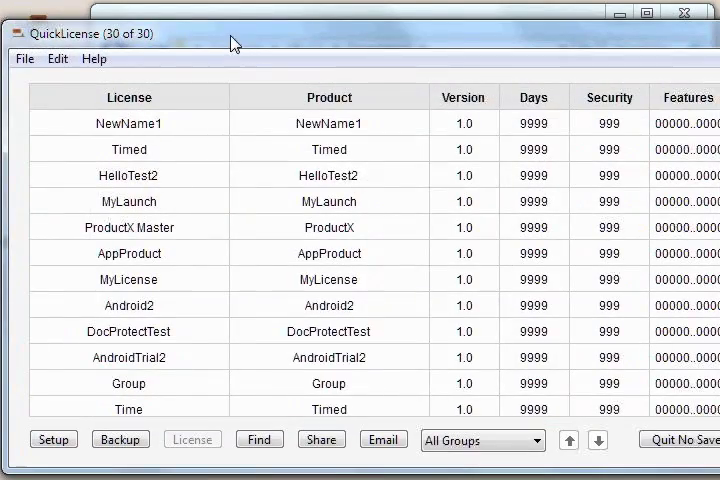
# Name the first unused record Spreadsheet, version 1.0, and bring up its License window.
pyautogui.click(53, 440)
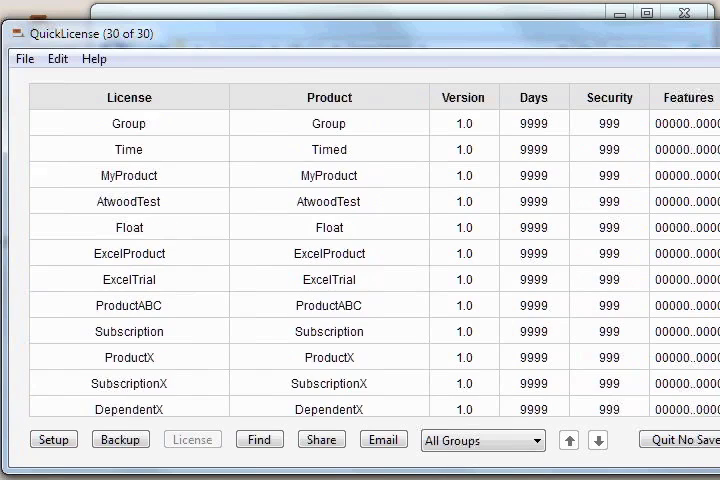
pyautogui.scroll(-3)
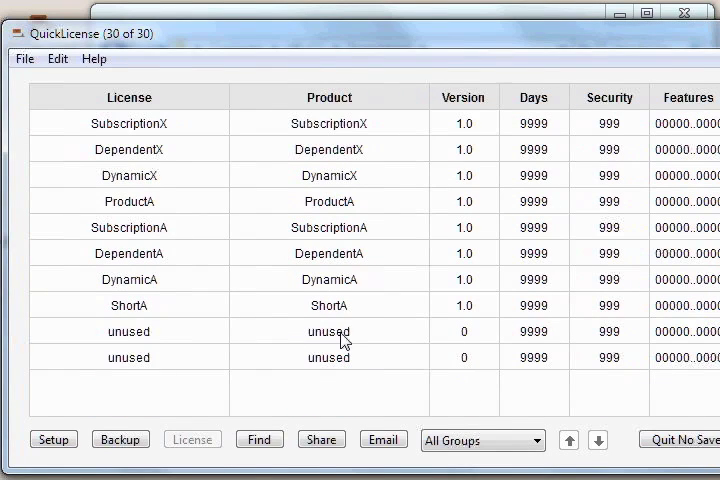
pyautogui.moveTo(347, 104)
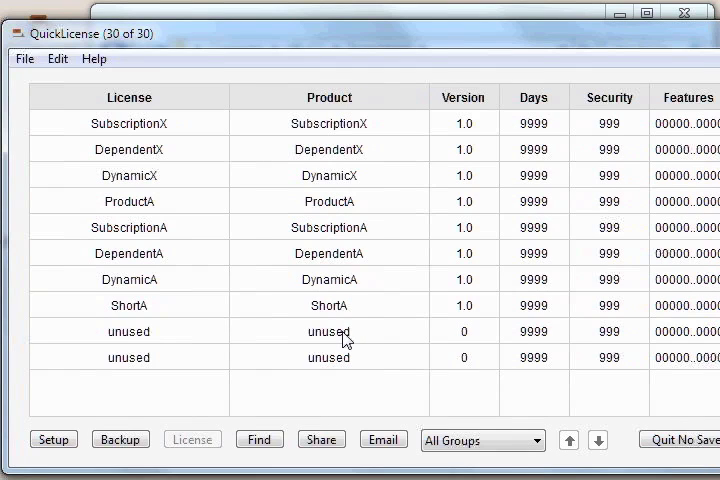
pyautogui.doubleClick(328, 329)
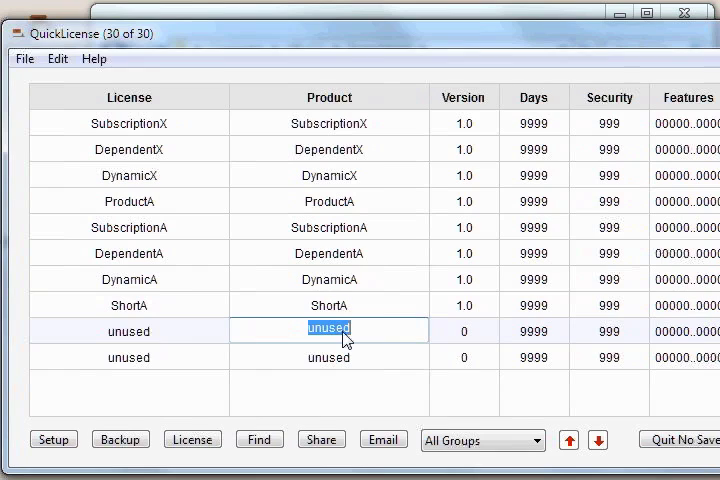
pyautogui.write('Spreadsheet')
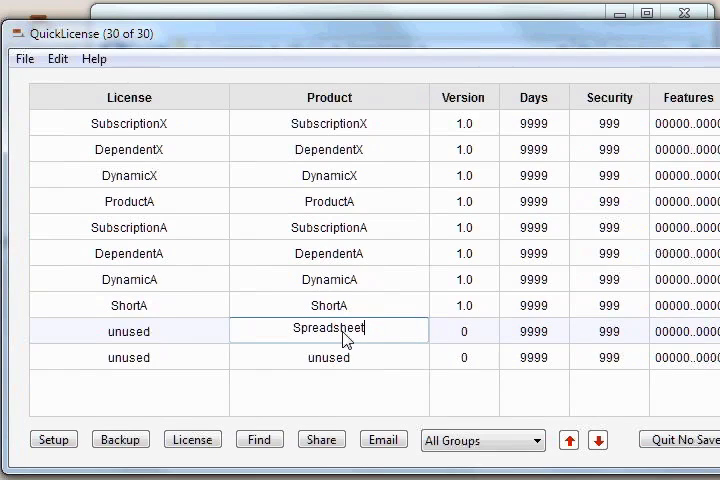
pyautogui.click(463, 331)
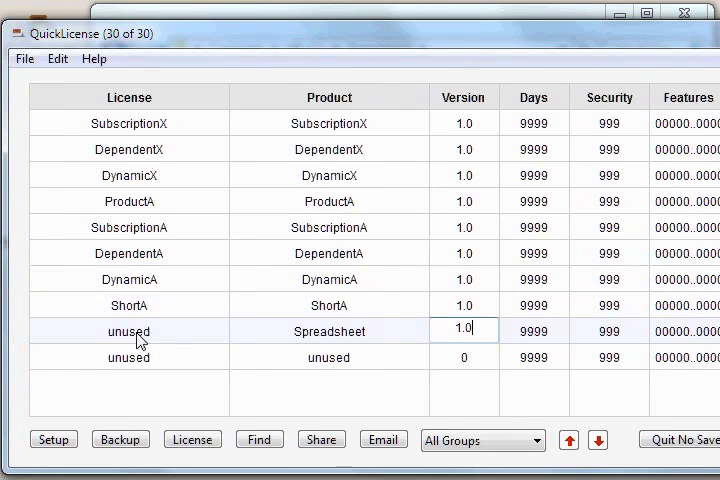
pyautogui.click(192, 439)
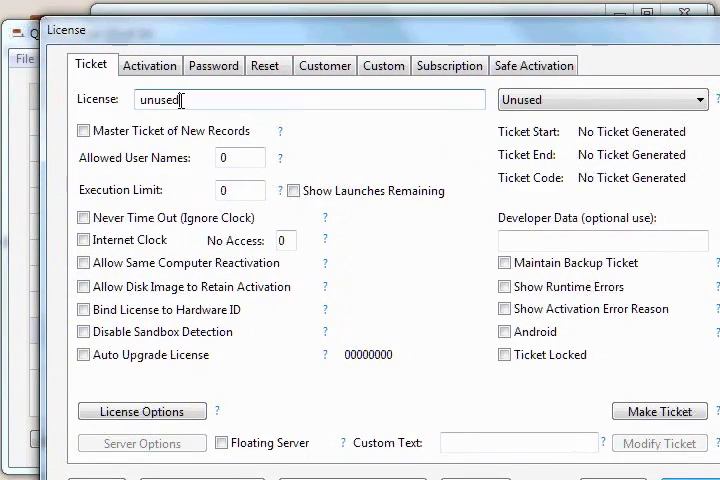
# Rename the license to Spreadsheet and place it in the Master Tickets group.
pyautogui.doubleClick(157, 99)
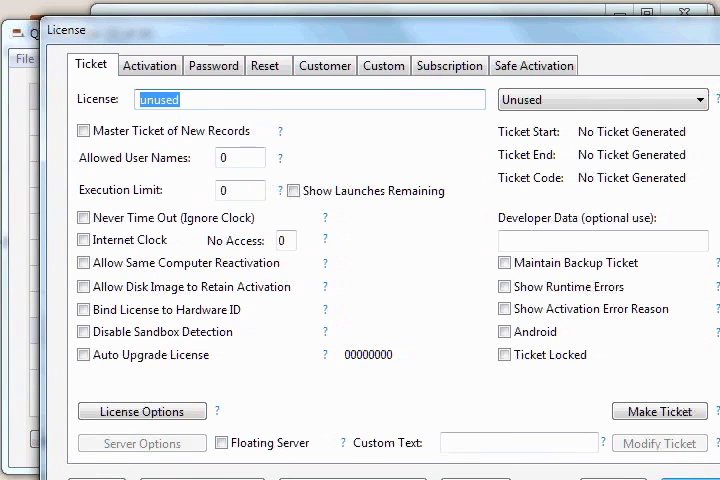
pyautogui.write('Spre')
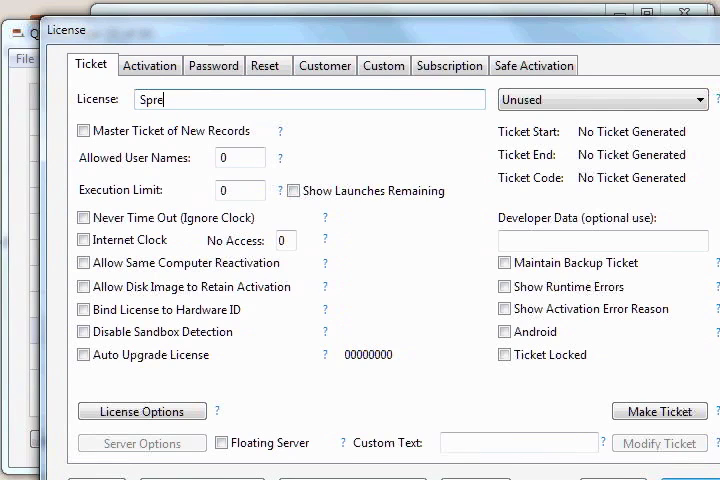
pyautogui.write('adsheet')
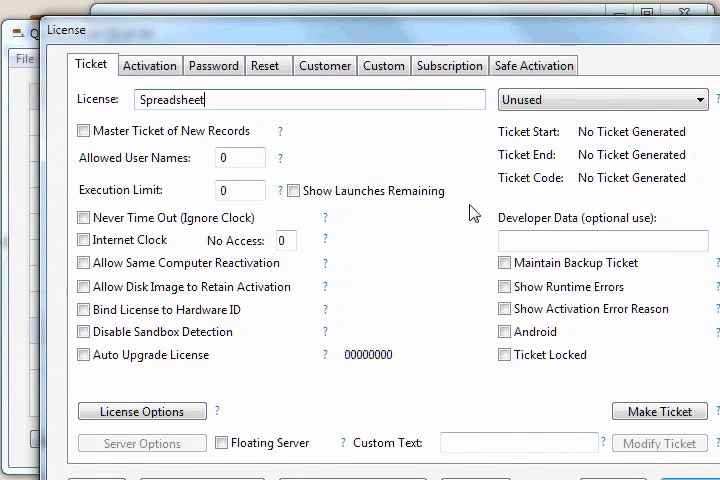
pyautogui.click(83, 130)
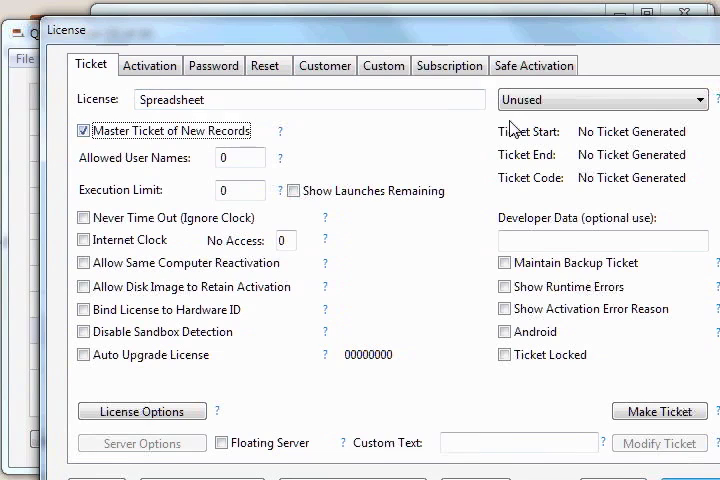
pyautogui.click(602, 99)
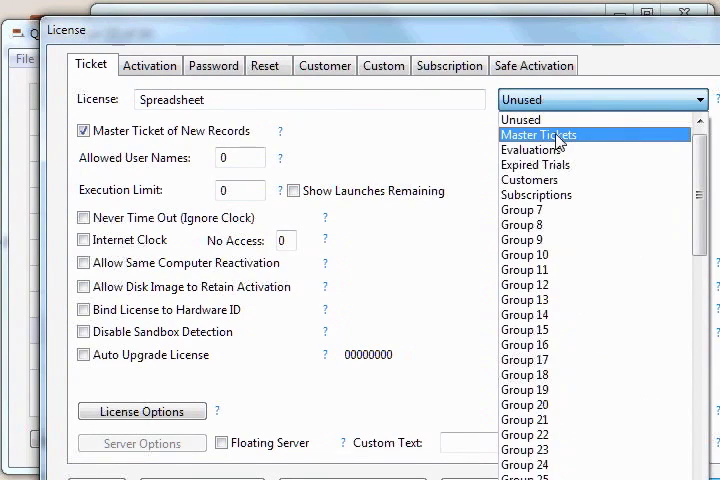
pyautogui.click(539, 134)
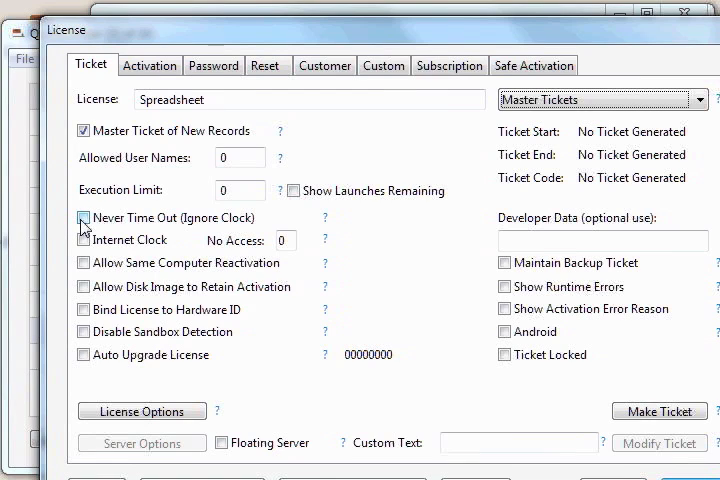
# Enable Never Time Out, Allow Same Computer Reactivation and Show Runtime Errors.
pyautogui.click(83, 218)
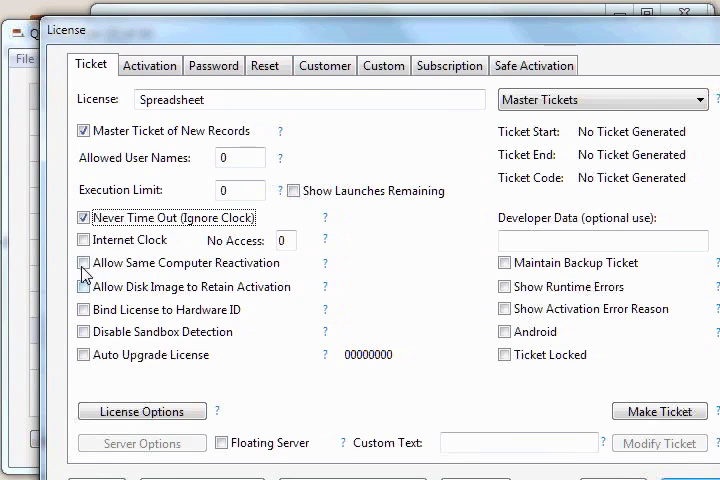
pyautogui.click(83, 263)
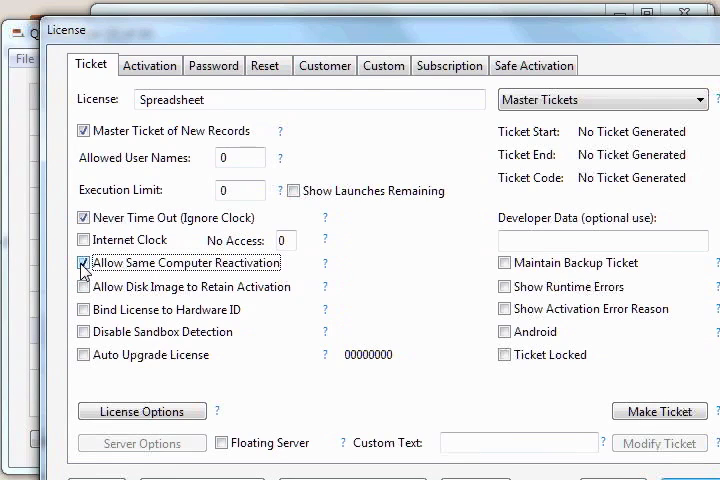
pyautogui.click(83, 263)
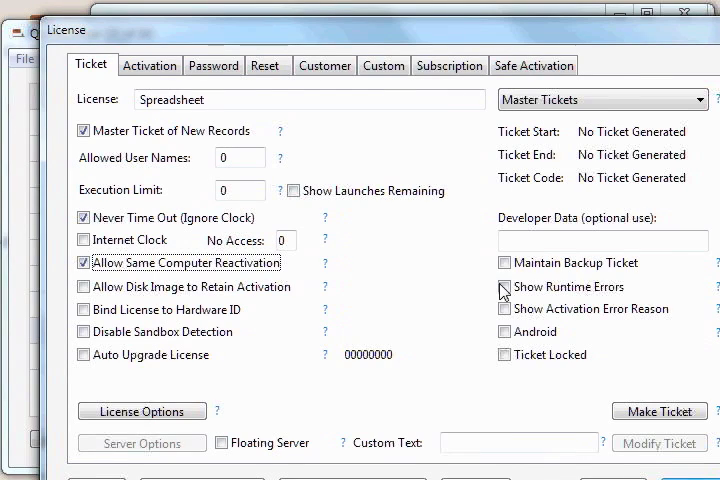
pyautogui.click(503, 287)
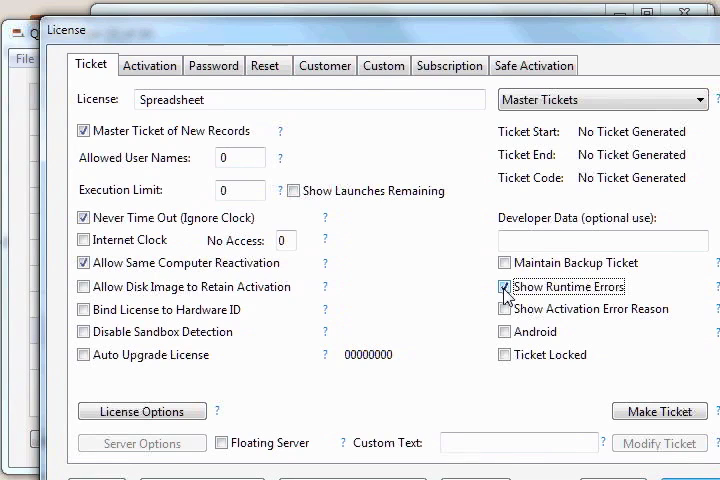
pyautogui.click(502, 287)
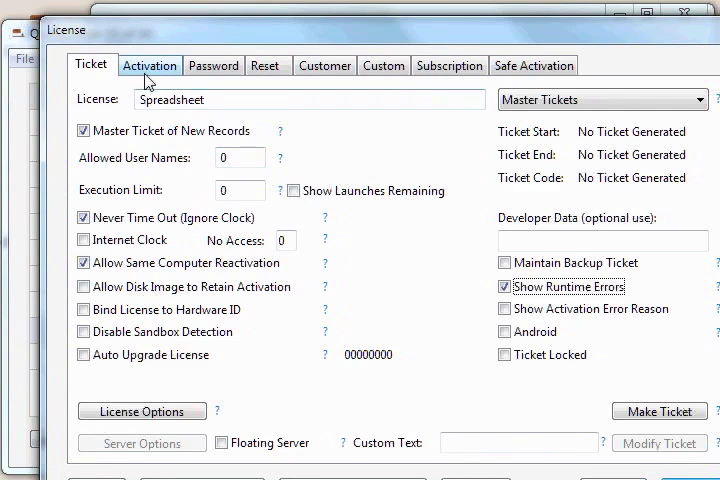
# Require activation with Machine Calculated codes and confirm Reset Enabled on the Reset tab.
pyautogui.click(149, 65)
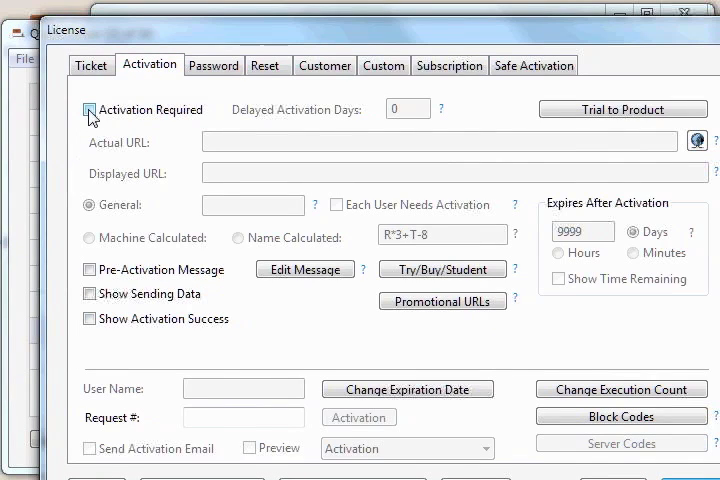
pyautogui.click(89, 110)
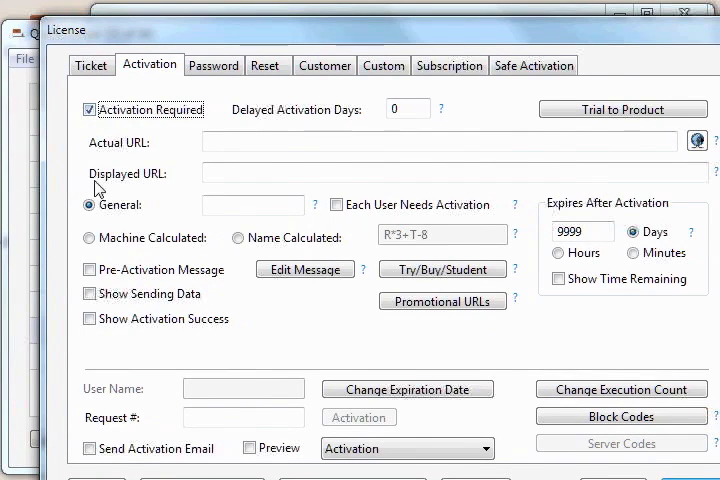
pyautogui.click(84, 238)
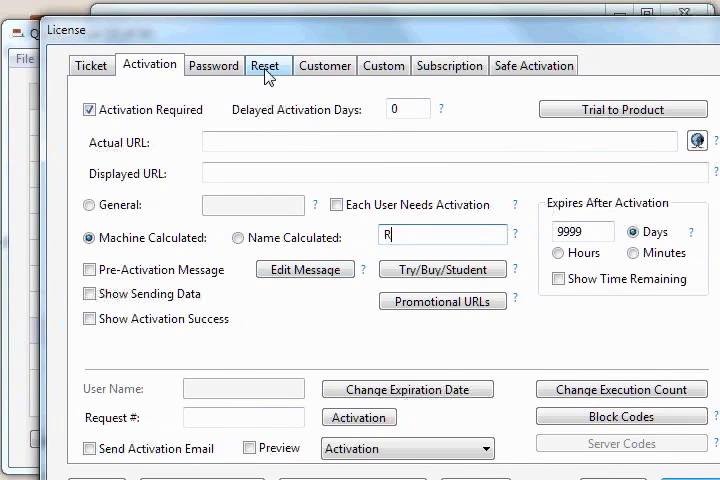
pyautogui.click(266, 65)
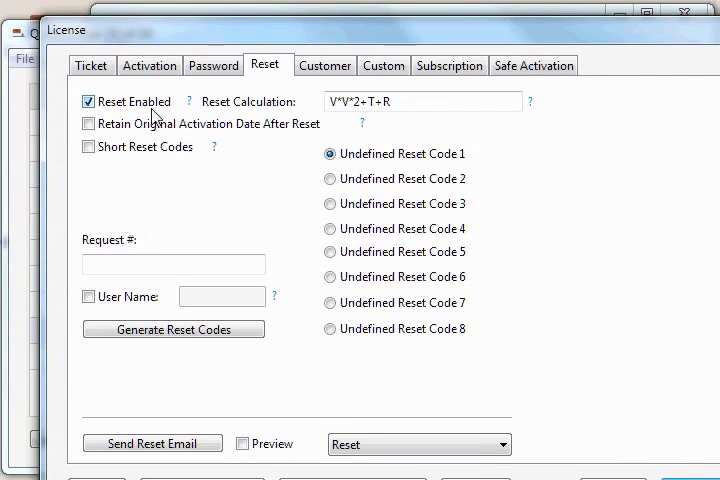
# Create Spreadsheet.Ticket from the Ticket tab settings.
pyautogui.click(91, 65)
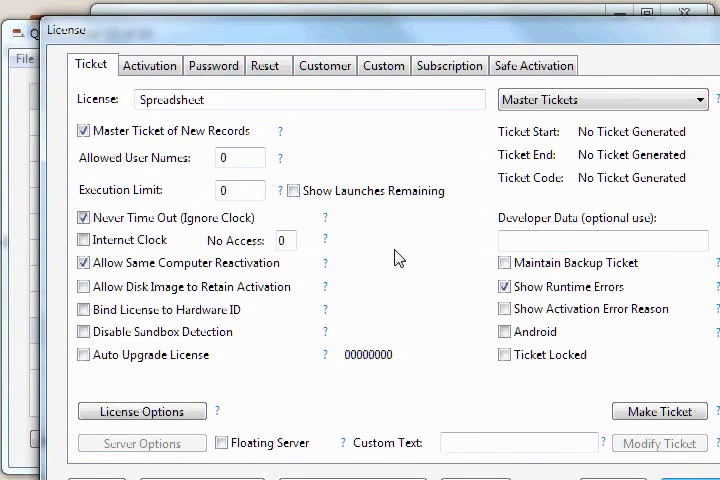
pyautogui.moveTo(658, 411)
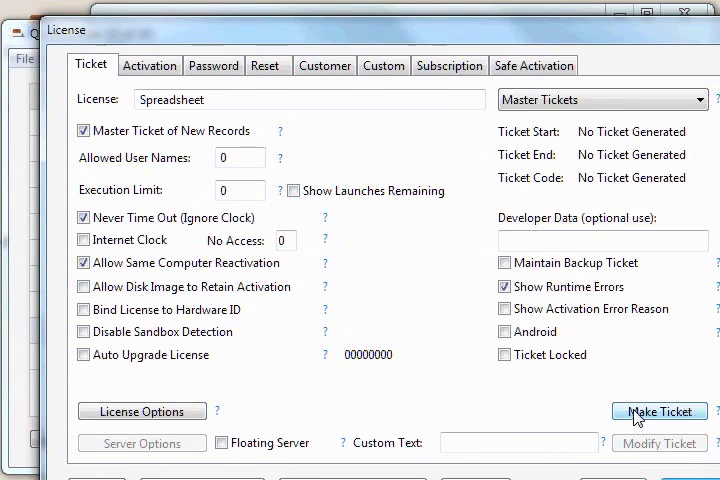
pyautogui.click(658, 411)
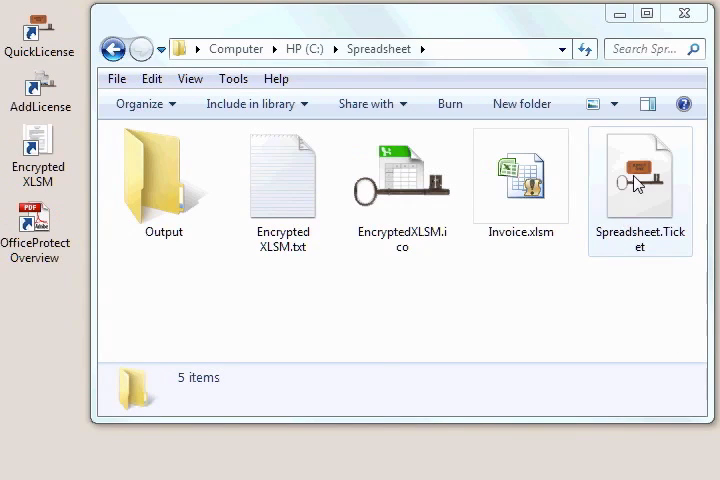
pyautogui.click(402, 175)
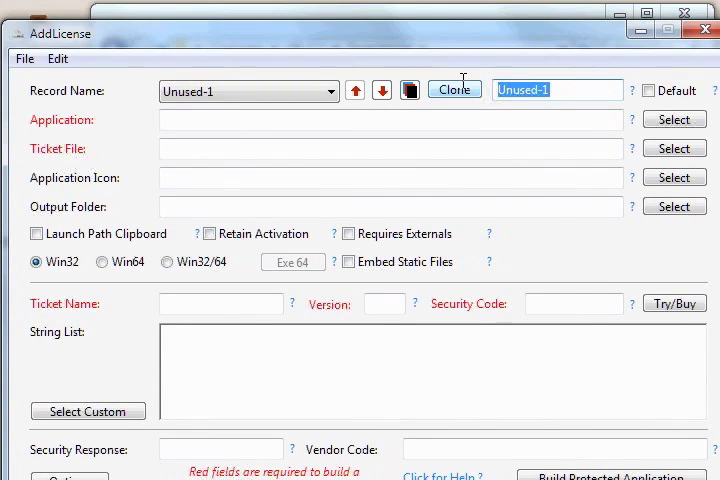
# Make Spreadsheet the default record, selecting C:\Spreadsheet\Invoice.xlsm, Spreadsheet.Ticket and EncryptedXLSM.ico.
pyautogui.write('Spreadsheet')
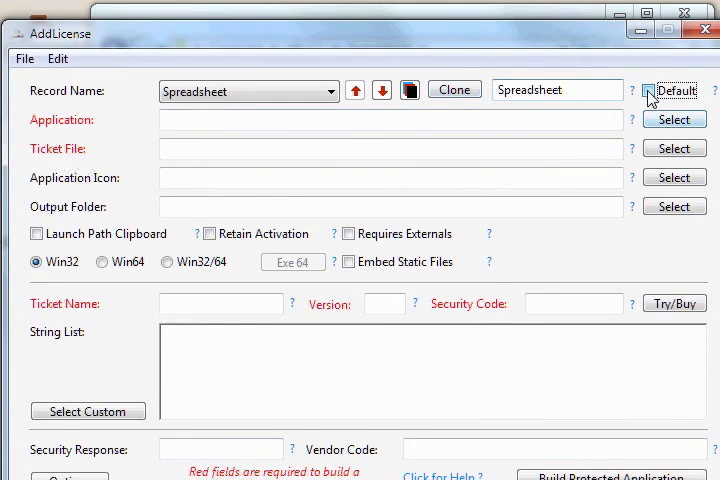
pyautogui.click(648, 90)
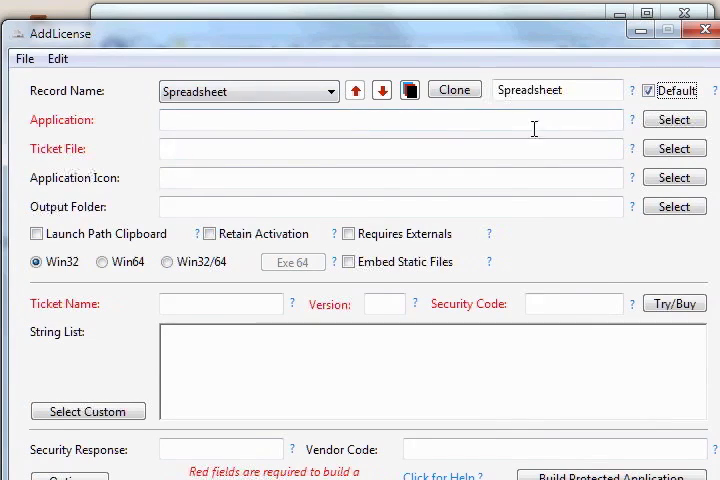
pyautogui.click(674, 148)
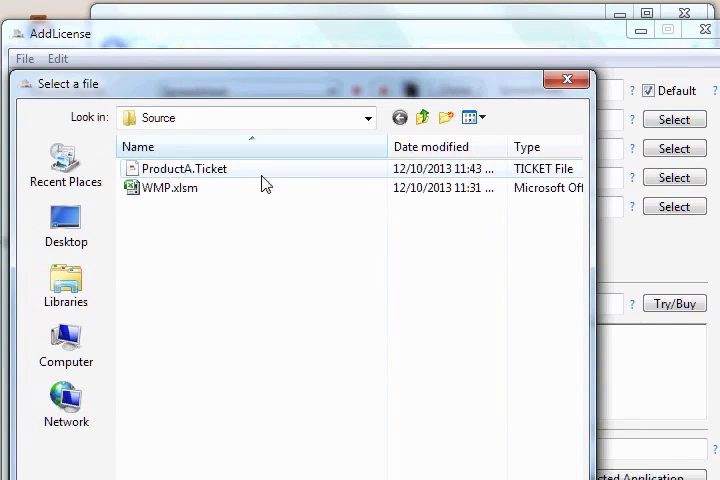
pyautogui.click(367, 117)
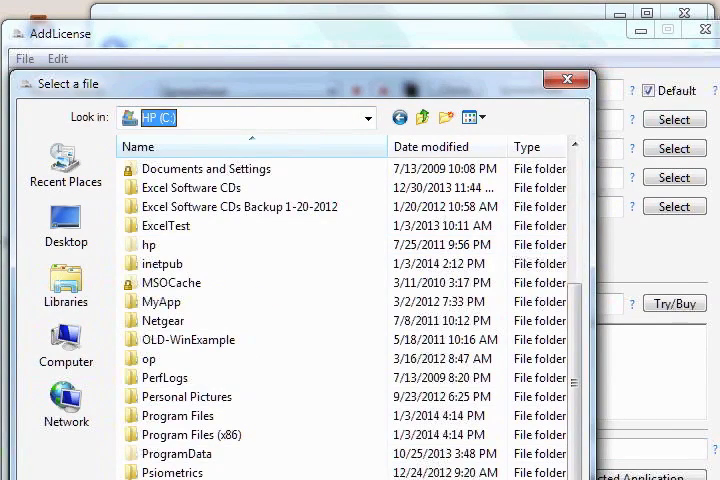
pyautogui.scroll(-3)
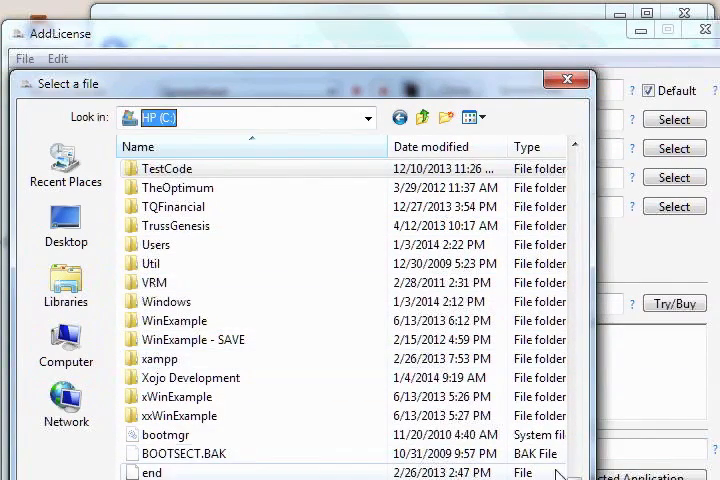
pyautogui.scroll(3)
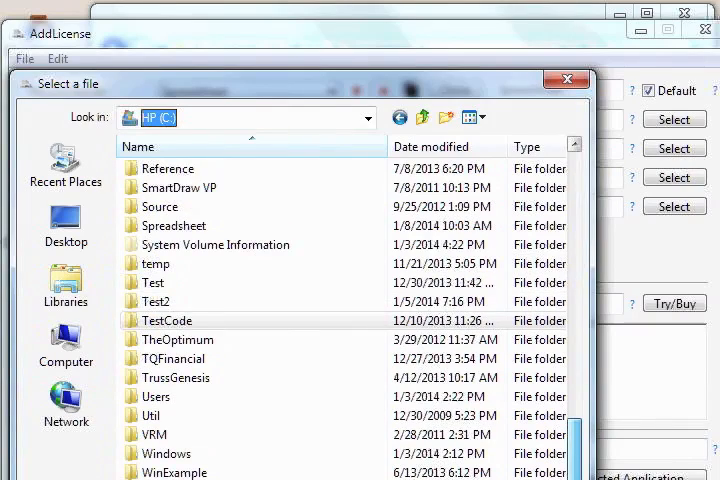
pyautogui.doubleClick(172, 225)
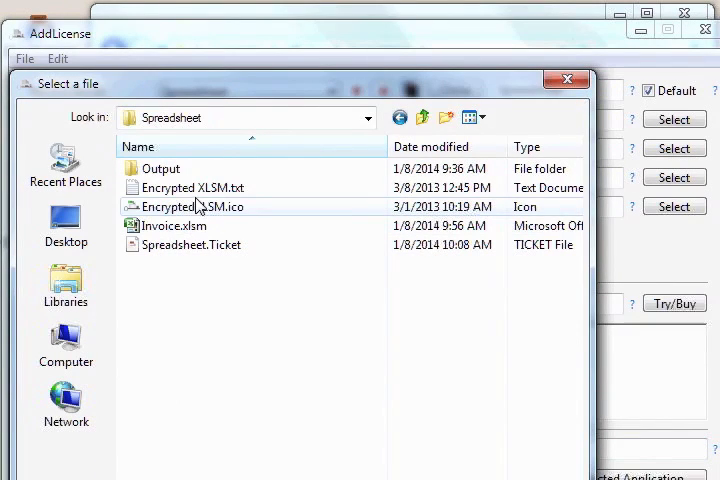
pyautogui.click(190, 188)
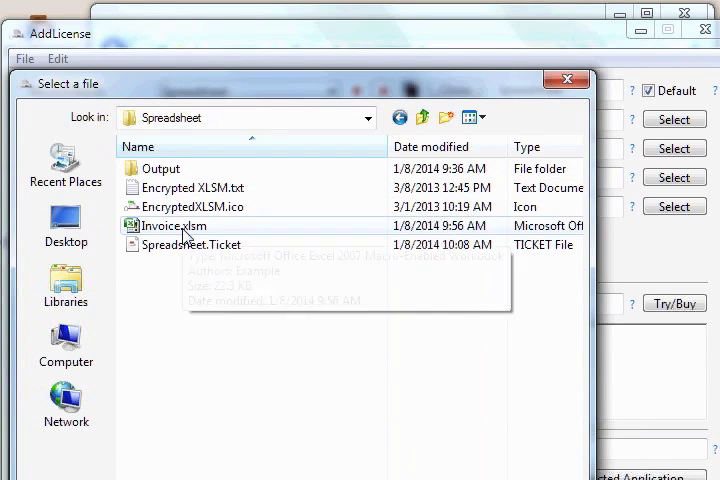
pyautogui.doubleClick(178, 225)
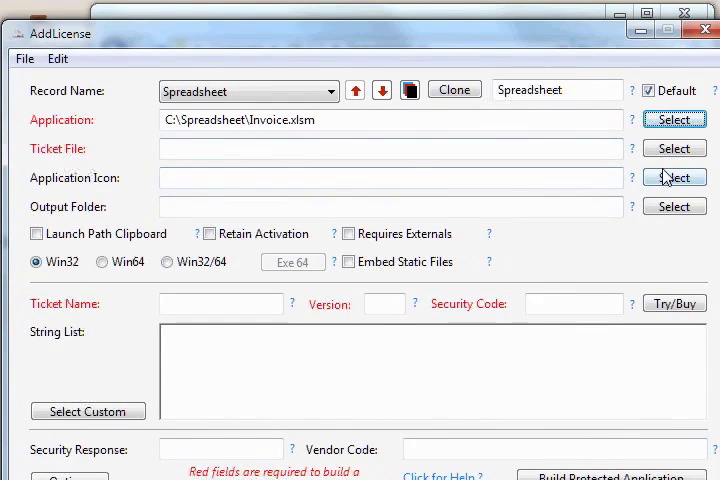
pyautogui.click(674, 148)
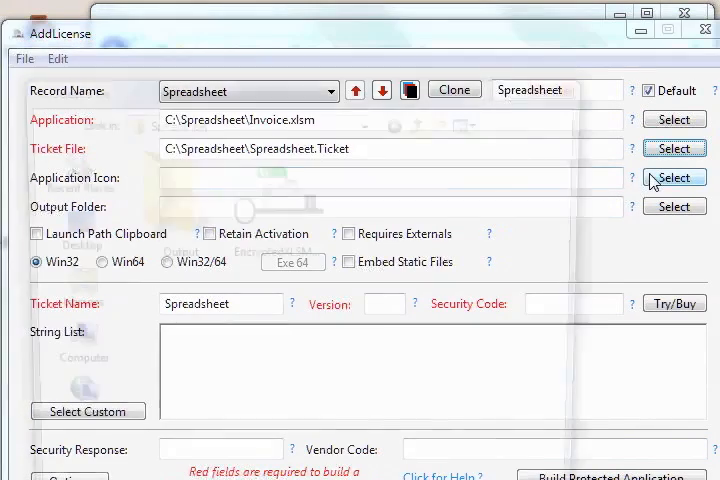
pyautogui.click(674, 177)
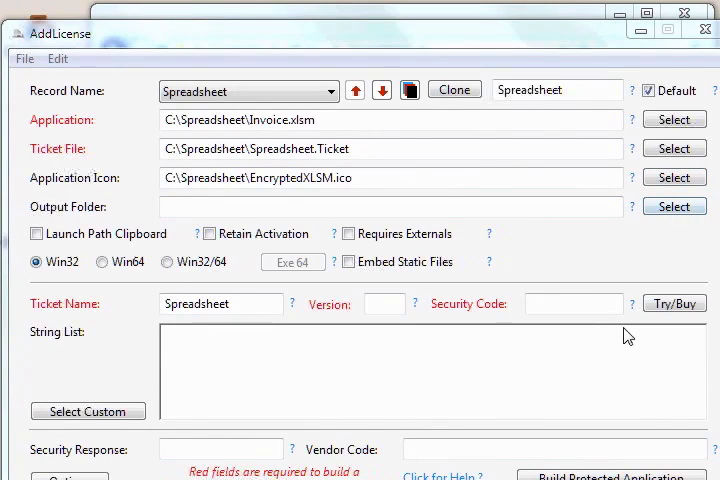
# Expand C:\Spreadsheet in the folder browser and choose its Output subfolder.
pyautogui.click(674, 206)
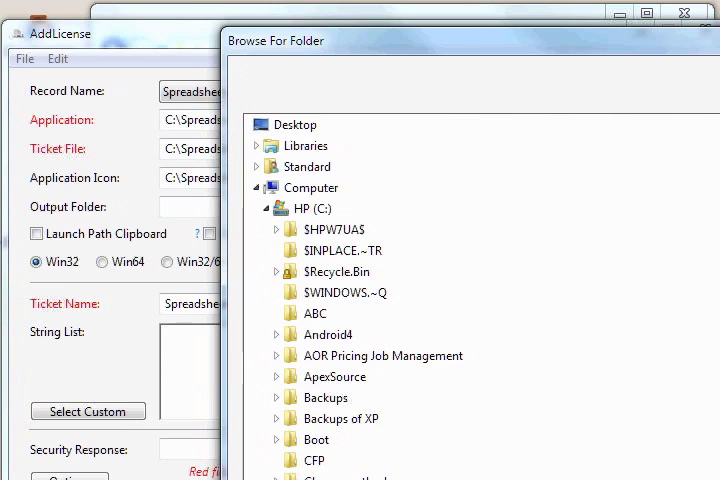
pyautogui.moveTo(405, 57)
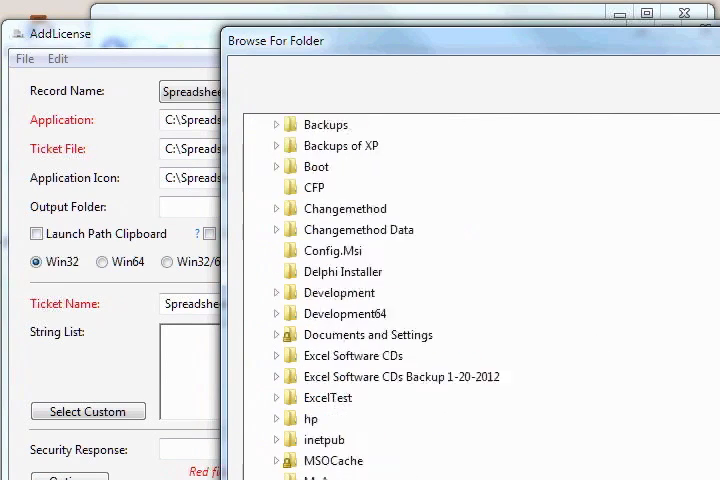
pyautogui.scroll(-3)
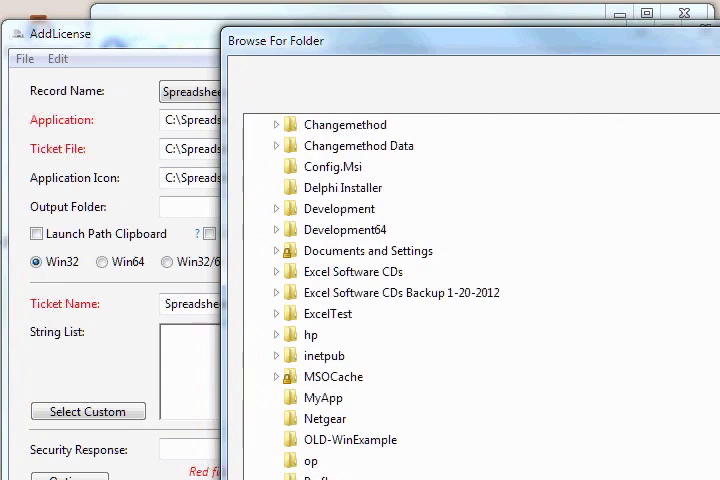
pyautogui.scroll(-3)
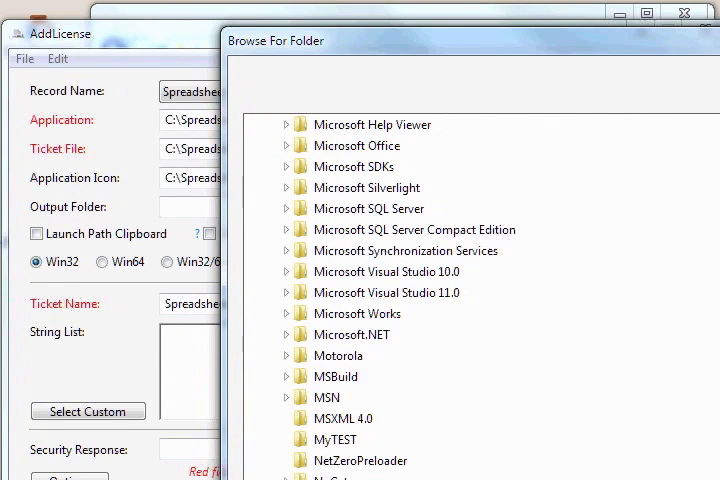
pyautogui.scroll(-3)
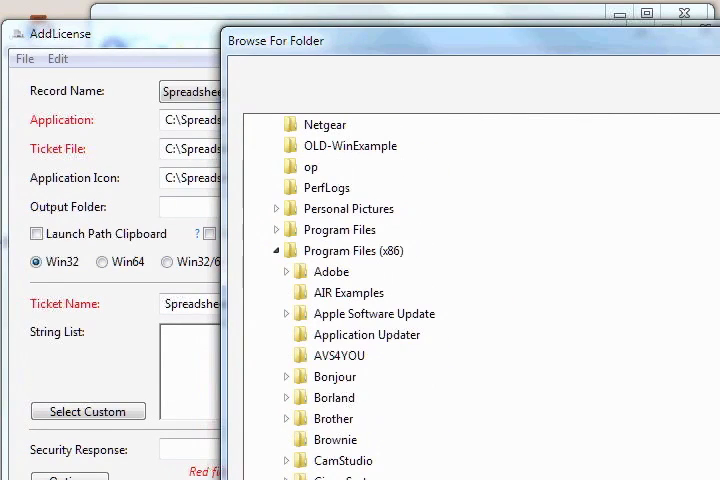
pyautogui.click(279, 250)
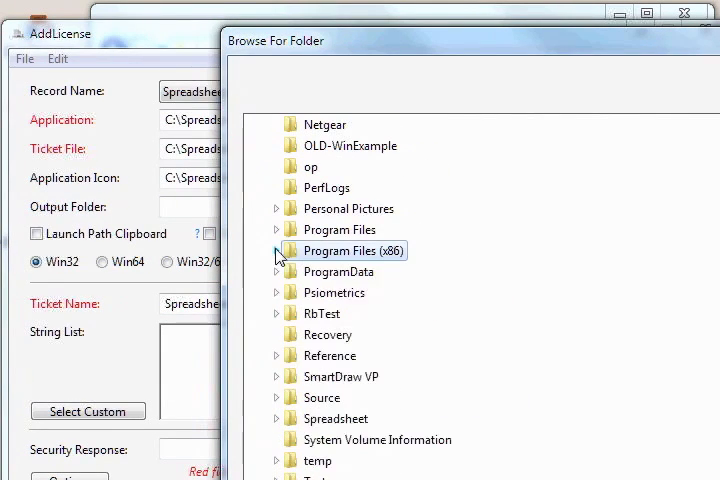
pyautogui.click(340, 250)
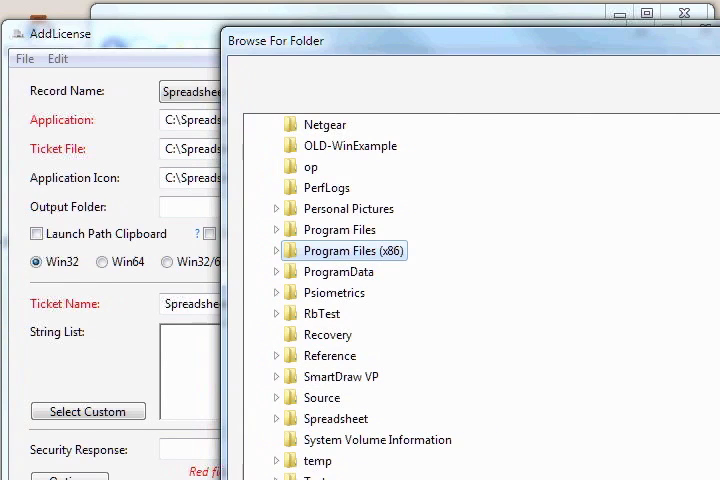
pyautogui.click(276, 418)
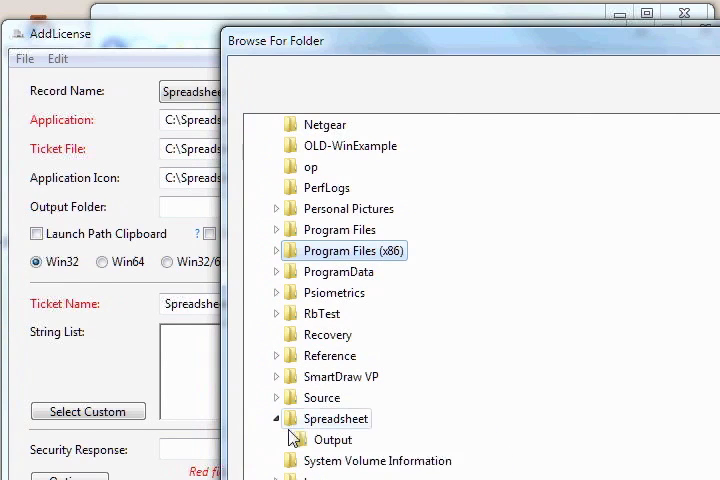
pyautogui.click(332, 439)
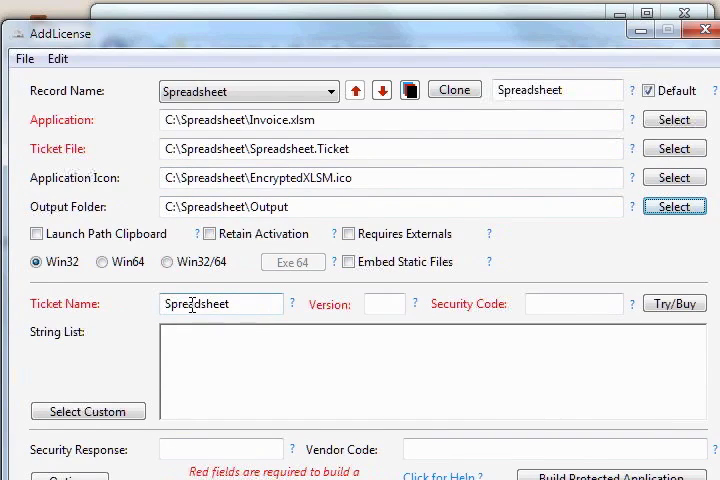
pyautogui.moveTo(108, 315)
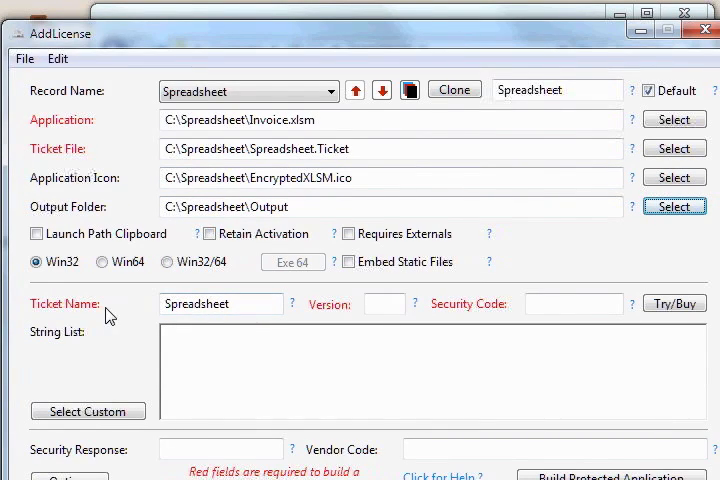
# Enter 1.0 in the Version field and 999 as the Security Code.
pyautogui.click(384, 303)
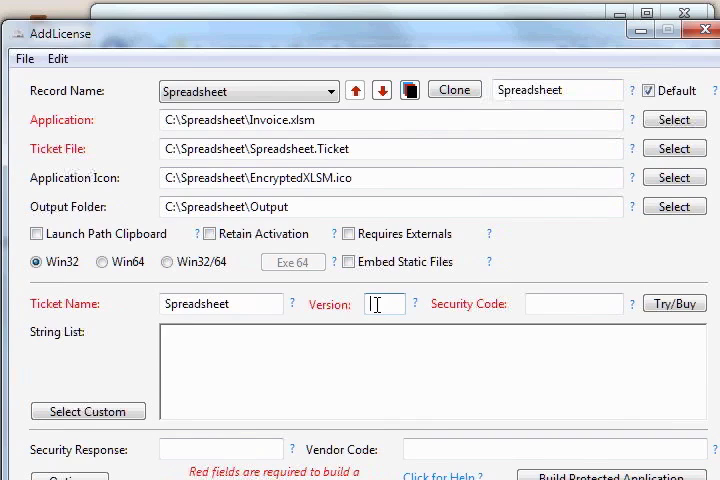
pyautogui.write('1.0')
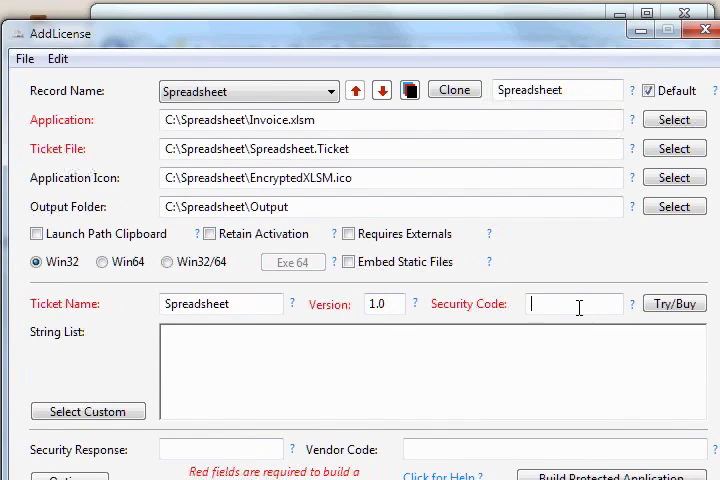
pyautogui.write('999')
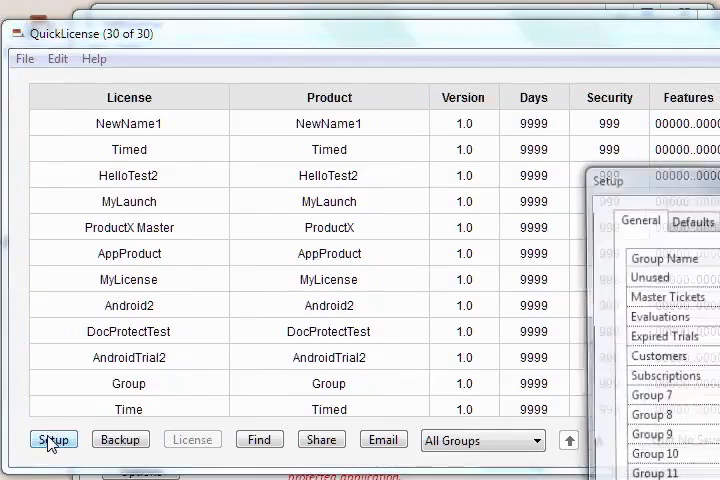
# Copy the T+E*2+9 response calculation from QuickLicense setup into AddLicense's Security Response field.
pyautogui.click(53, 440)
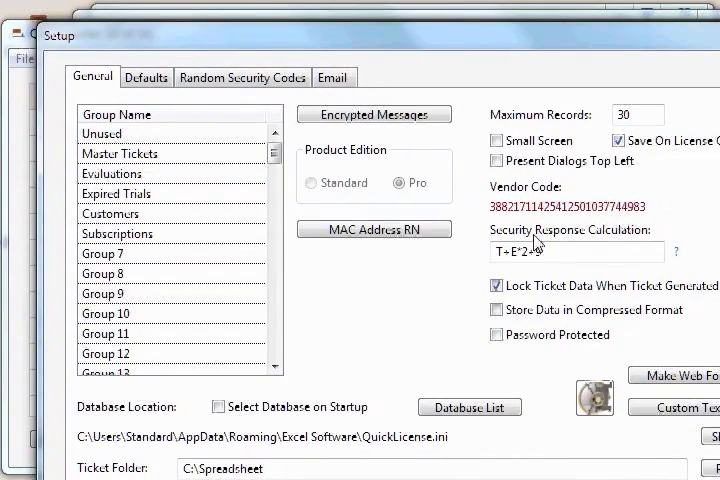
pyautogui.tripleClick(560, 251)
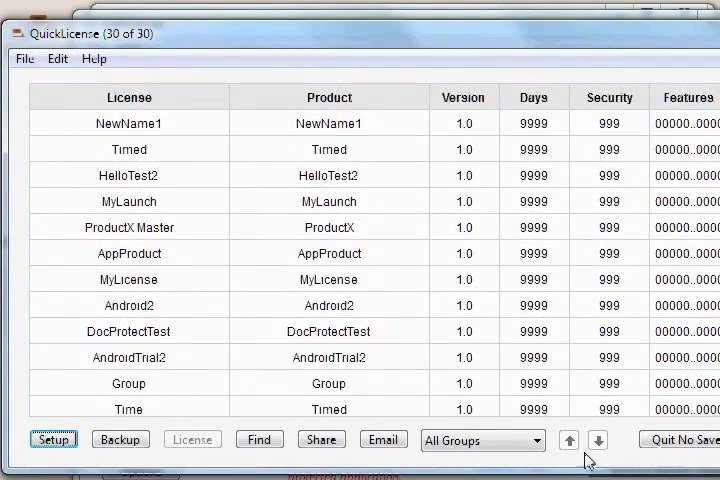
pyautogui.click(53, 439)
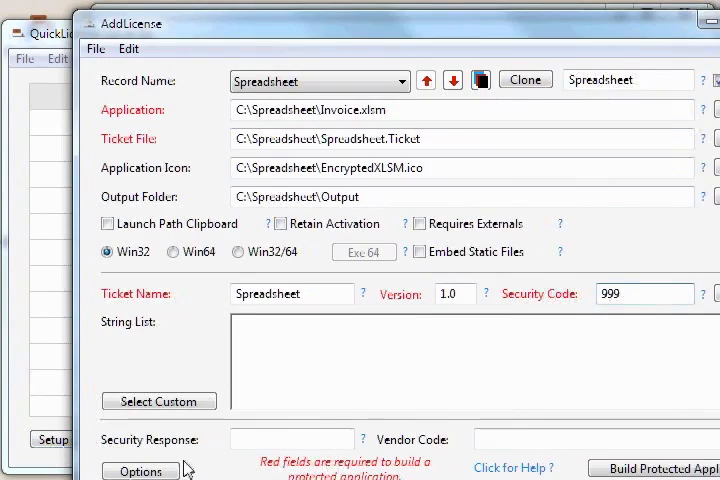
pyautogui.click(291, 439)
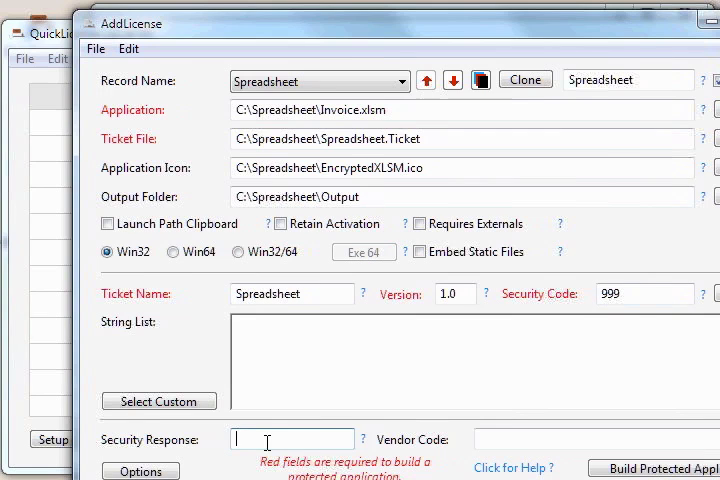
pyautogui.write('T+E*2+9')
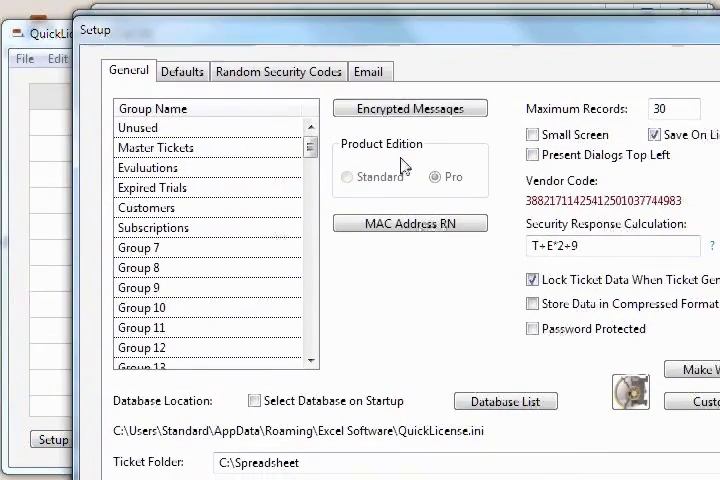
pyautogui.moveTo(537, 208)
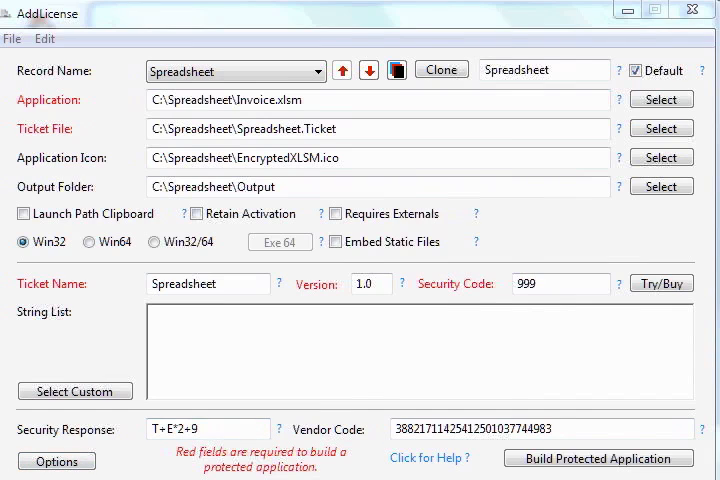
# Set spreadsheet options: always prompt for a data file, hide the original, enable New, Delete, Export.
pyautogui.click(56, 461)
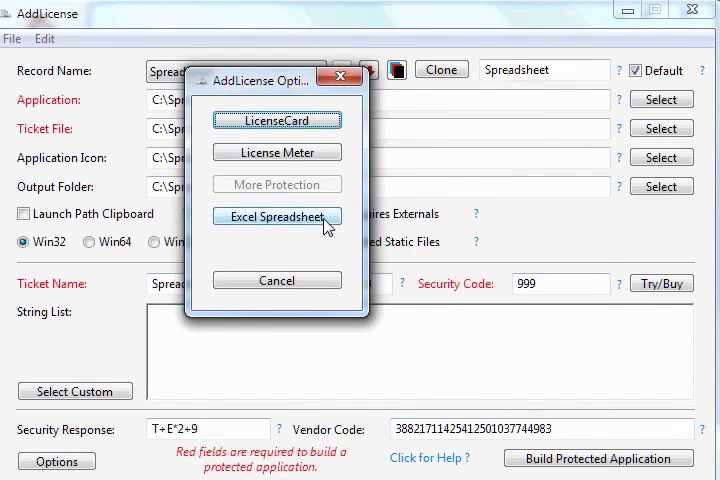
pyautogui.click(276, 217)
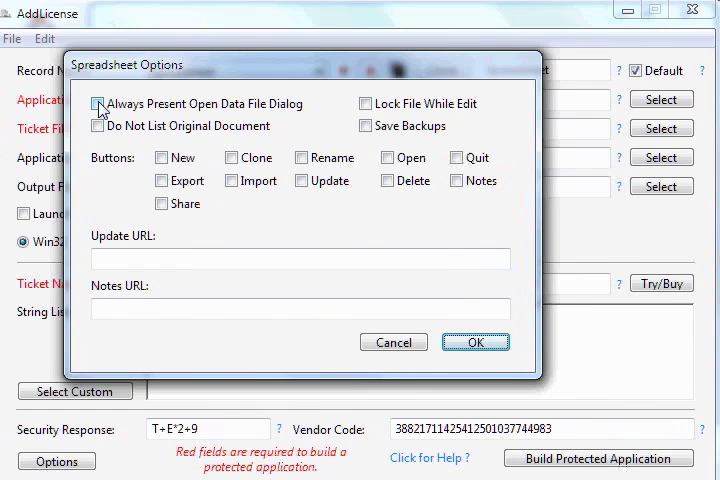
pyautogui.click(99, 103)
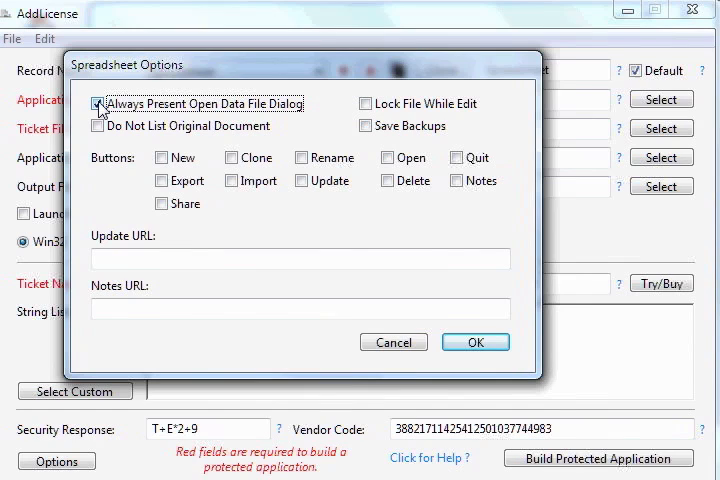
pyautogui.click(98, 104)
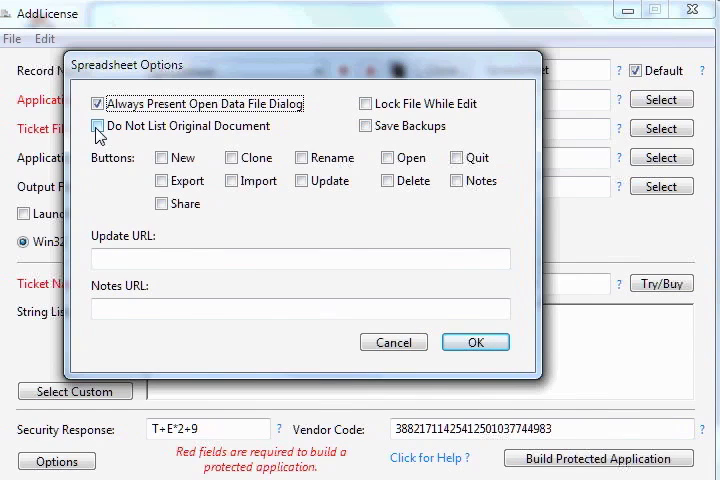
pyautogui.click(98, 126)
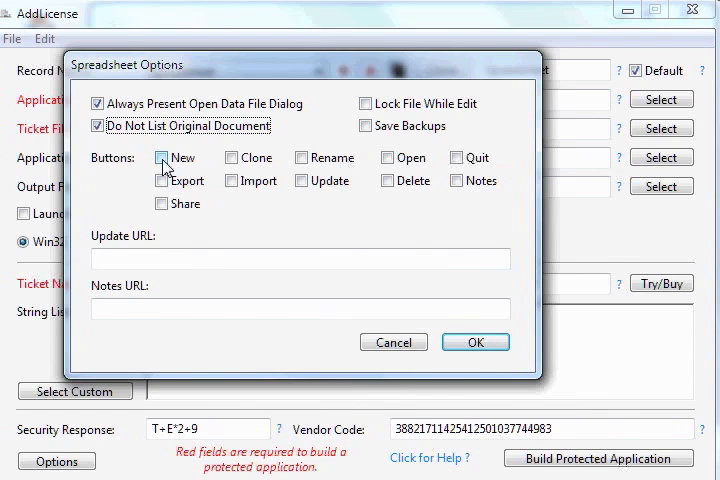
pyautogui.click(162, 157)
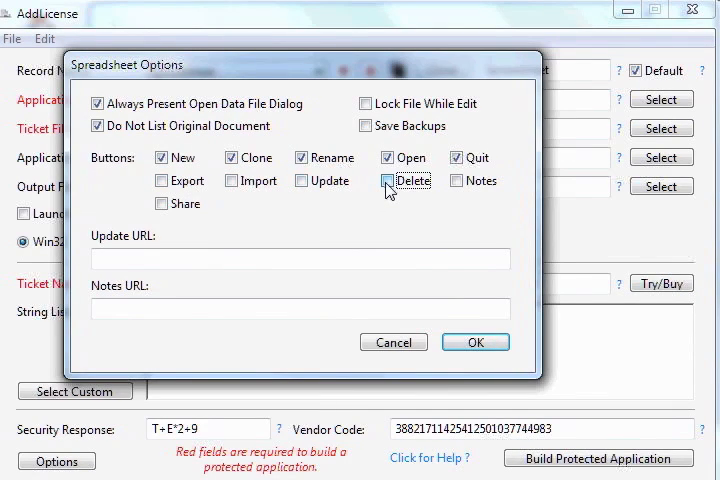
pyautogui.click(384, 181)
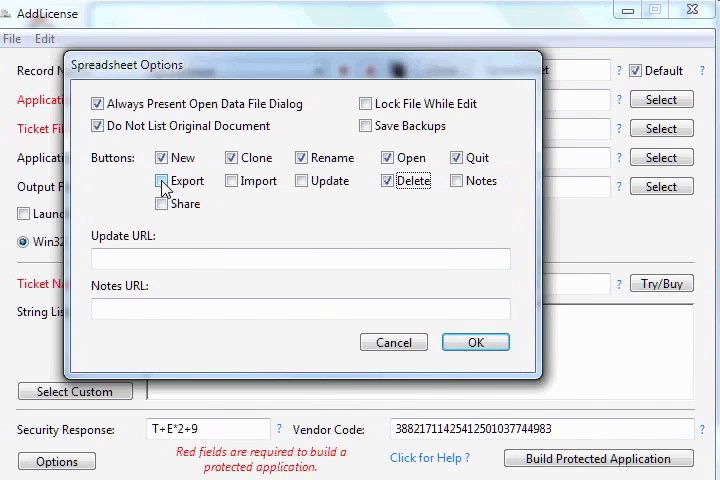
pyautogui.click(162, 180)
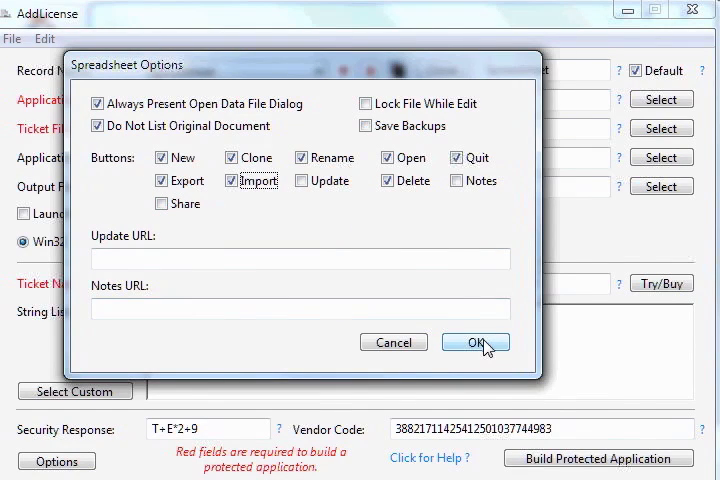
pyautogui.click(477, 342)
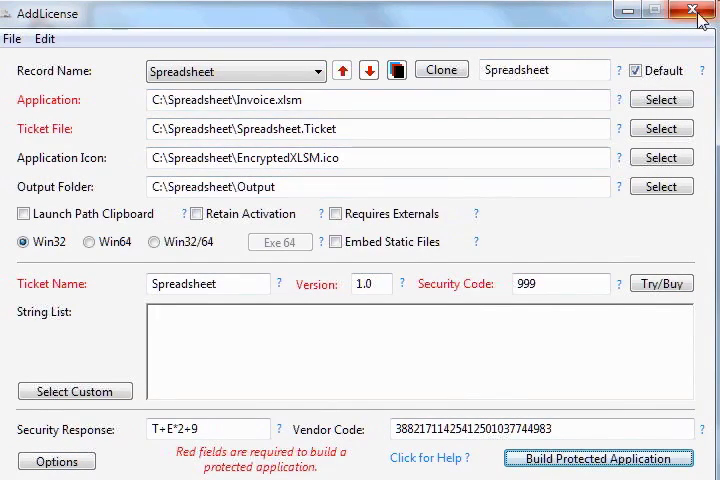
pyautogui.moveTo(697, 12)
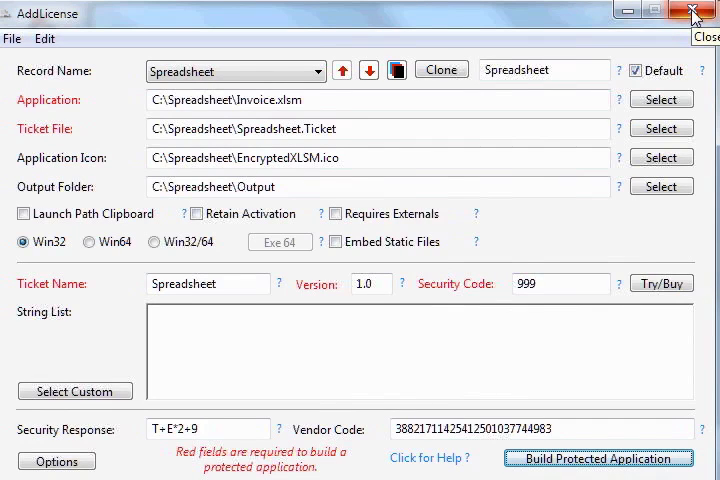
# Exit AddLicense to return to the Spreadsheet folder in Explorer.
pyautogui.click(694, 11)
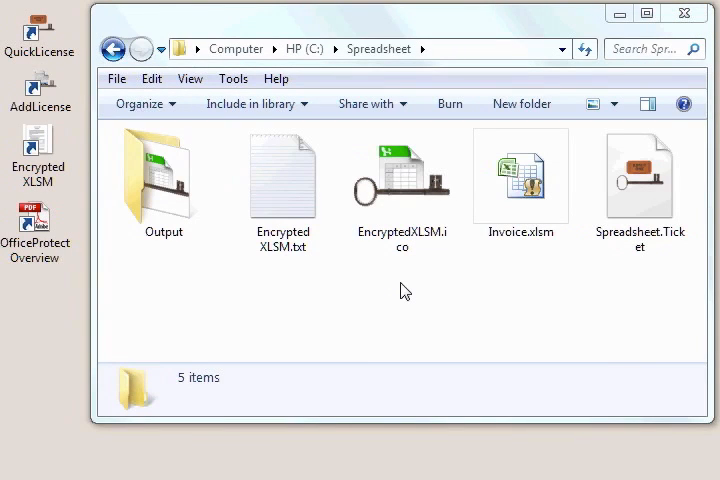
# Open the Output folder and rename My Invoice.exe to Invoice.exe.
pyautogui.doubleClick(163, 175)
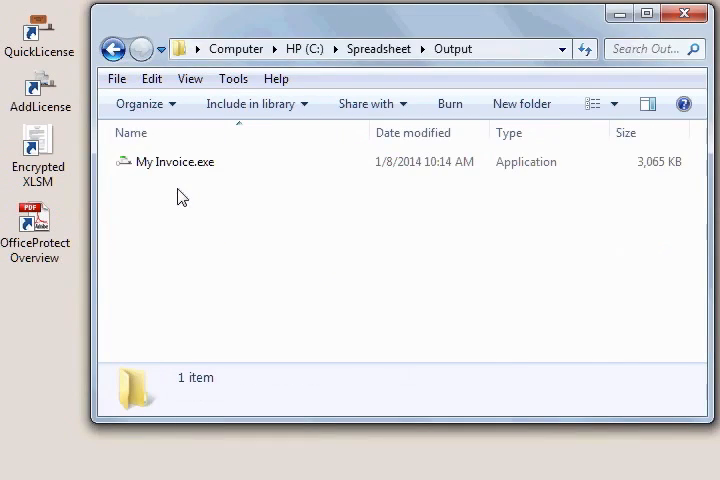
pyautogui.click(175, 162)
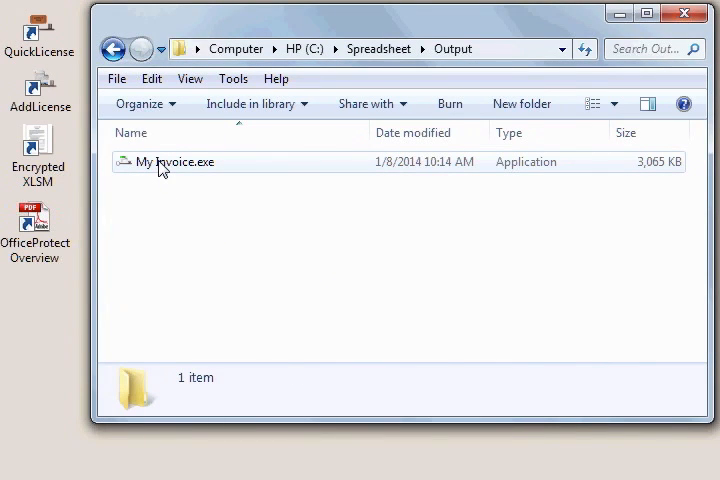
pyautogui.click(174, 162)
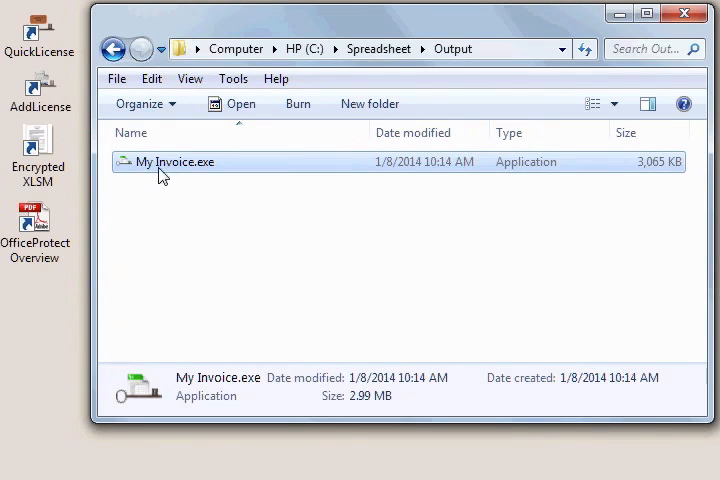
pyautogui.click(172, 162)
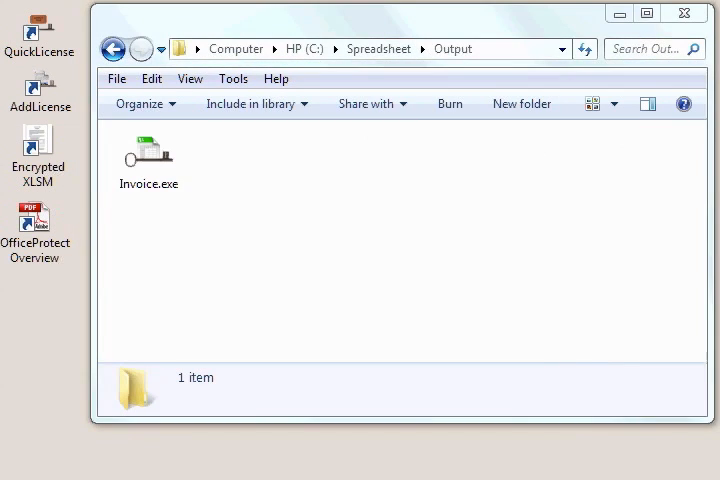
pyautogui.click(148, 160)
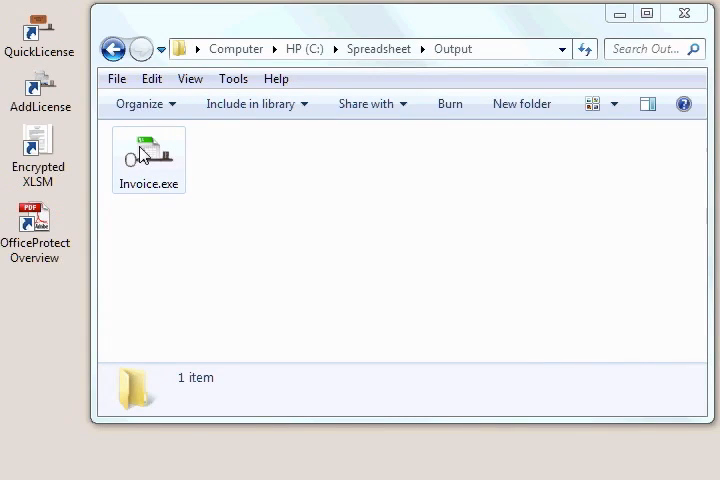
pyautogui.moveTo(188, 272)
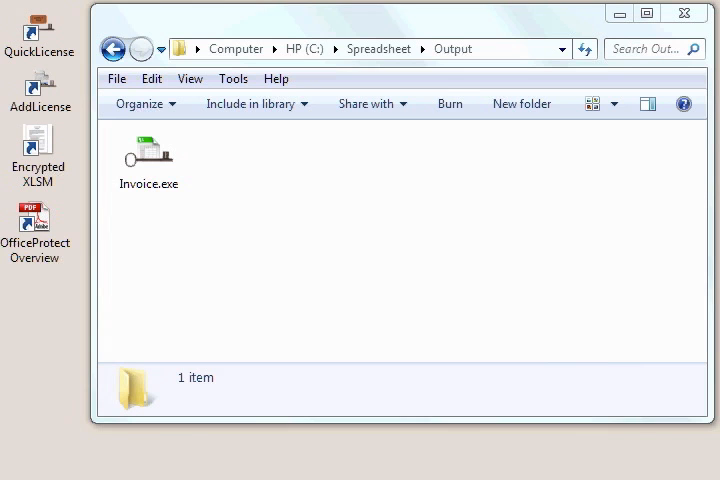
# In Excel's Trust Center, enable all macros and trust access to the VBA project object model.
pyautogui.doubleClick(148, 158)
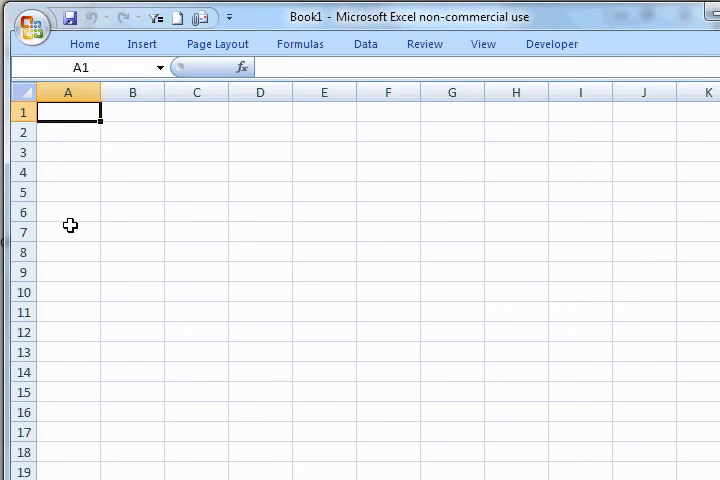
pyautogui.click(33, 25)
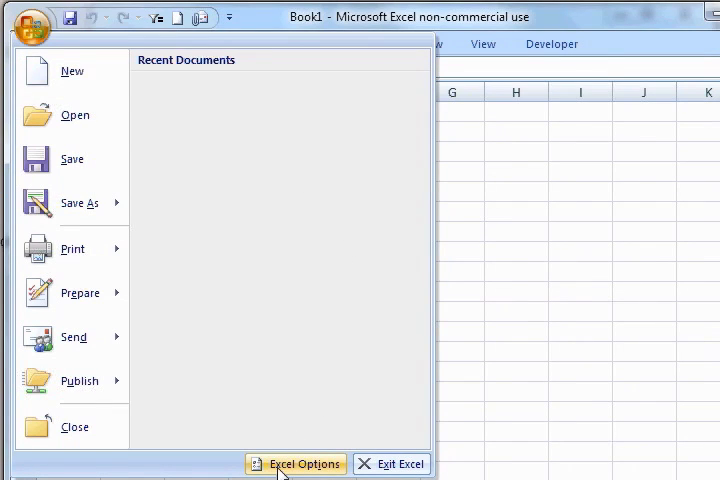
pyautogui.click(296, 463)
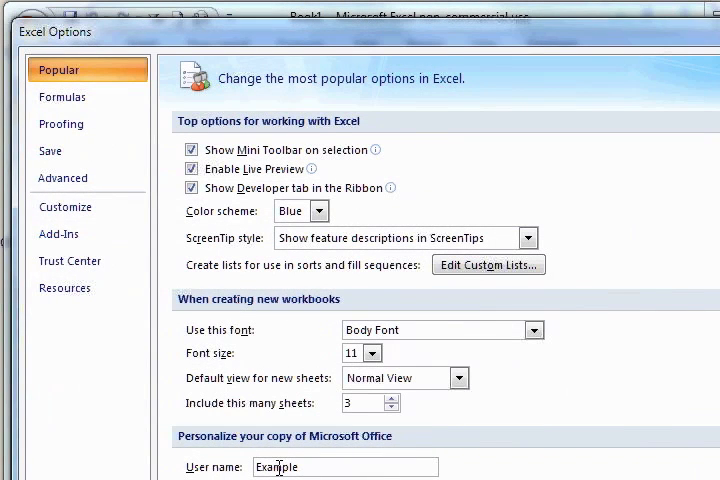
pyautogui.click(70, 261)
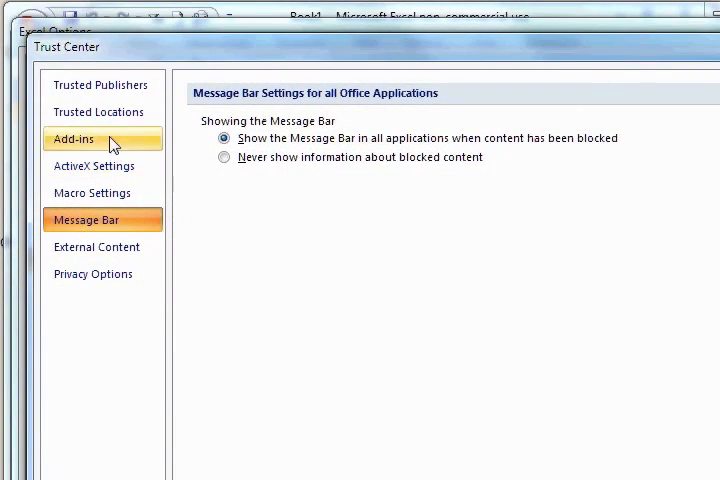
pyautogui.click(98, 111)
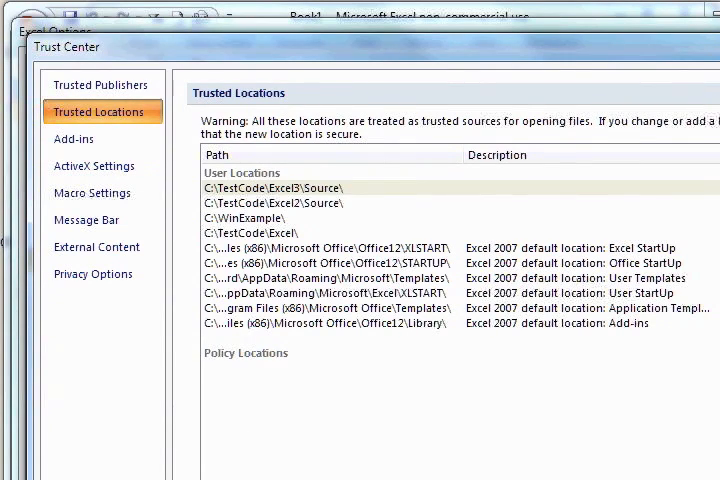
pyautogui.moveTo(358, 50)
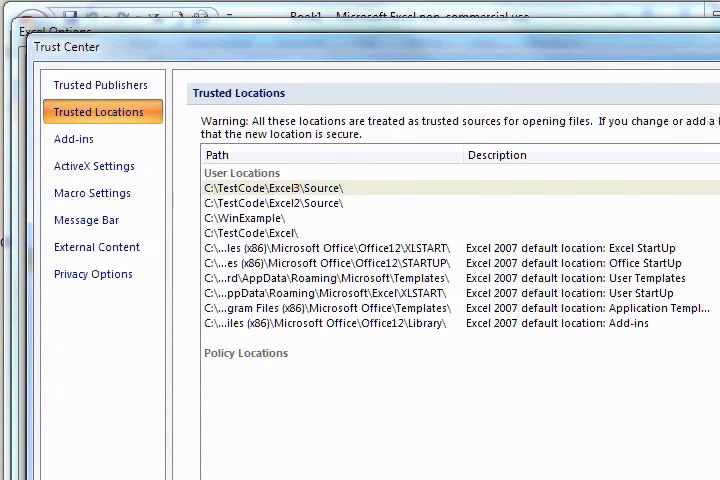
pyautogui.moveTo(94, 166)
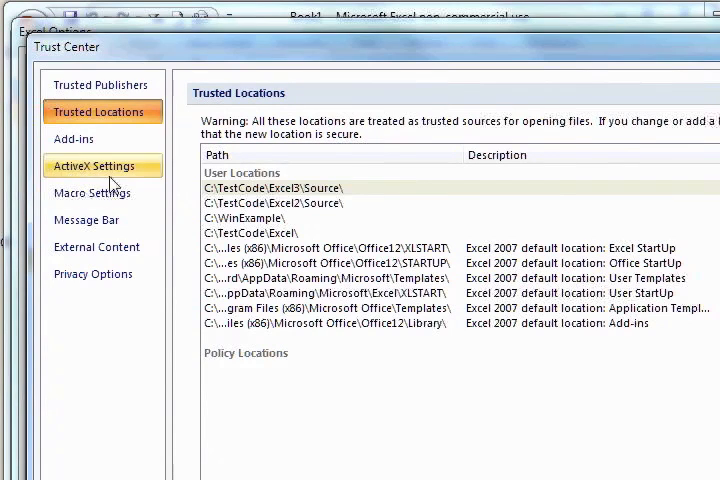
pyautogui.click(91, 193)
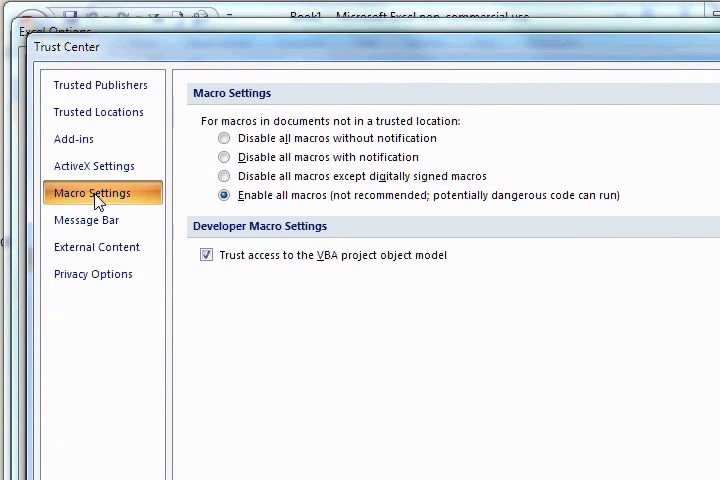
pyautogui.moveTo(122, 197)
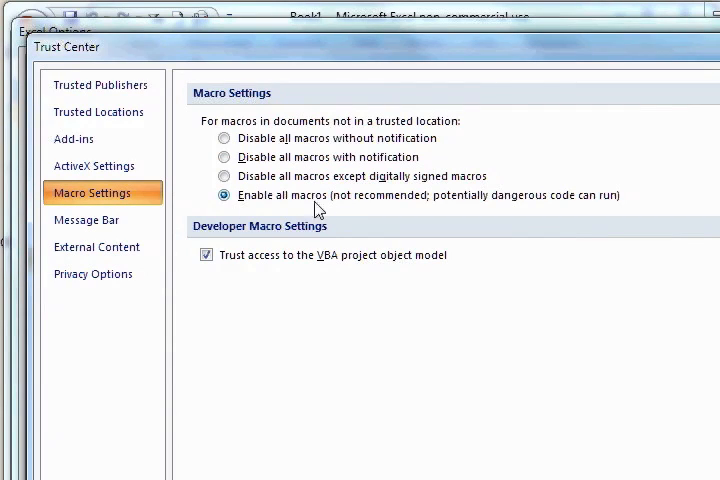
pyautogui.moveTo(681, 439)
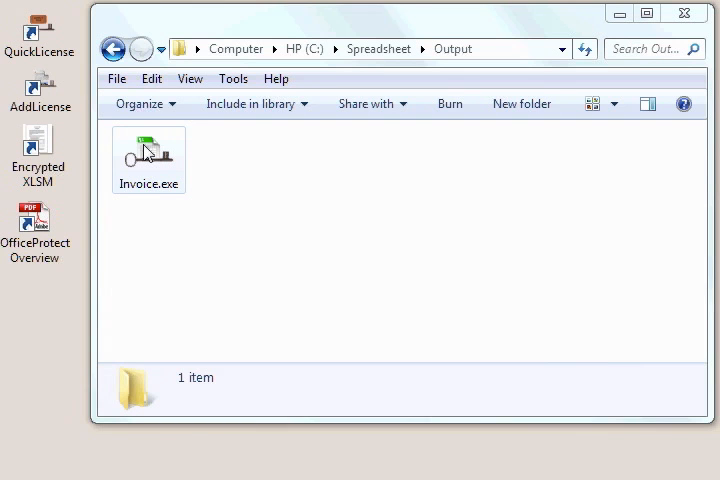
pyautogui.click(148, 160)
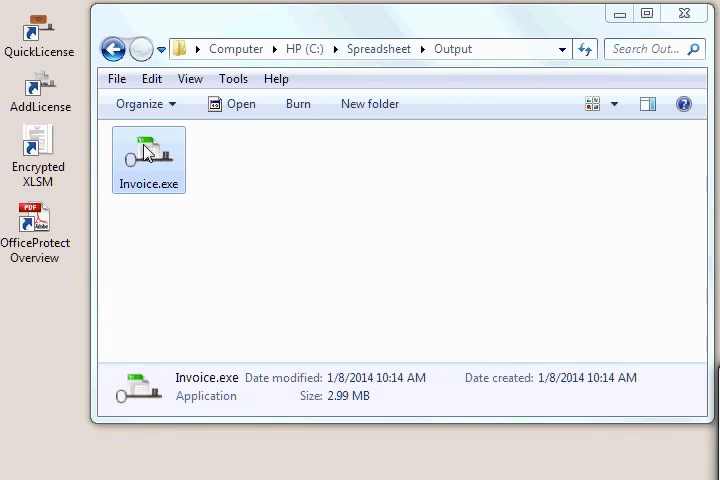
pyautogui.doubleClick(148, 159)
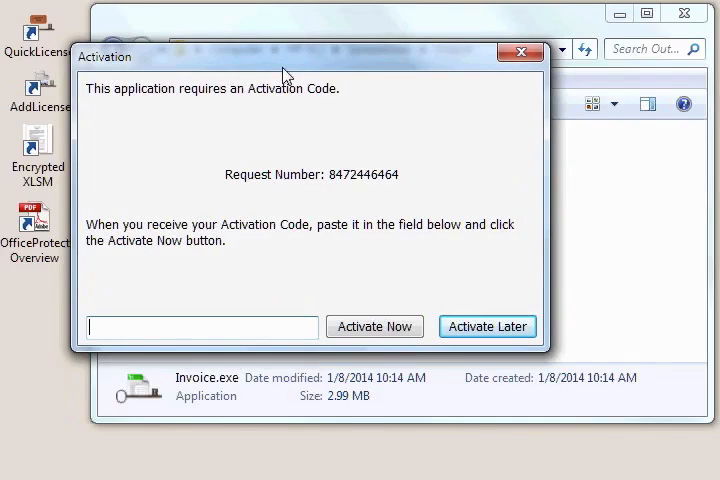
pyautogui.moveTo(250, 66)
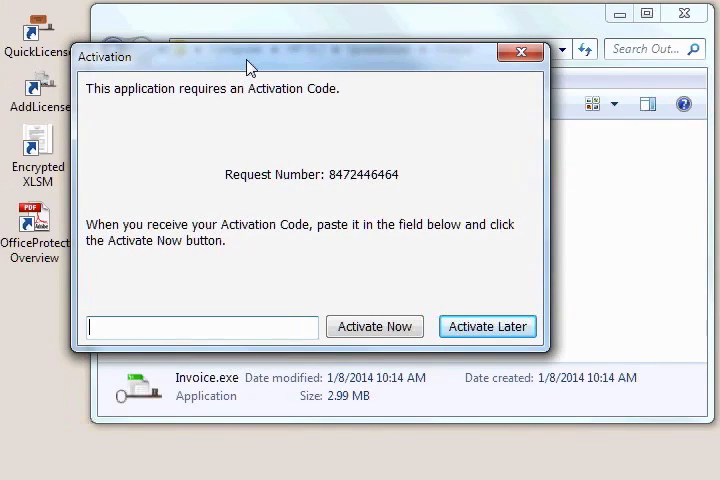
pyautogui.moveTo(283, 186)
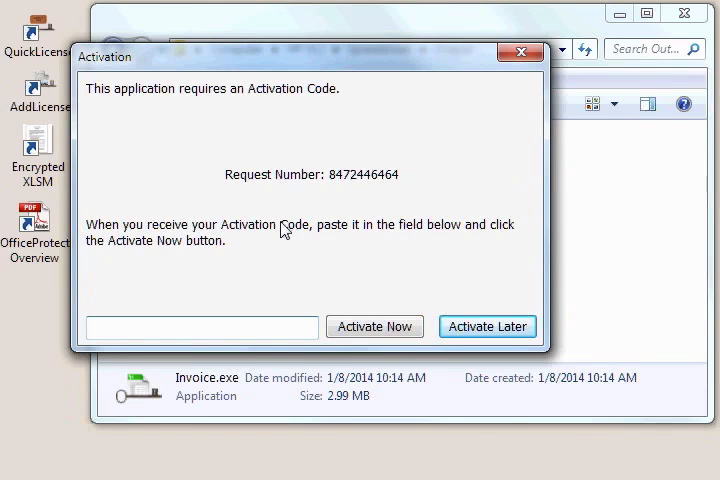
pyautogui.moveTo(350, 181)
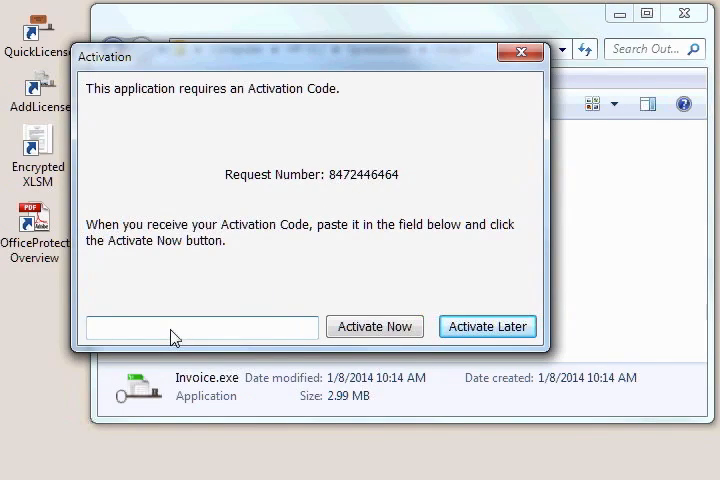
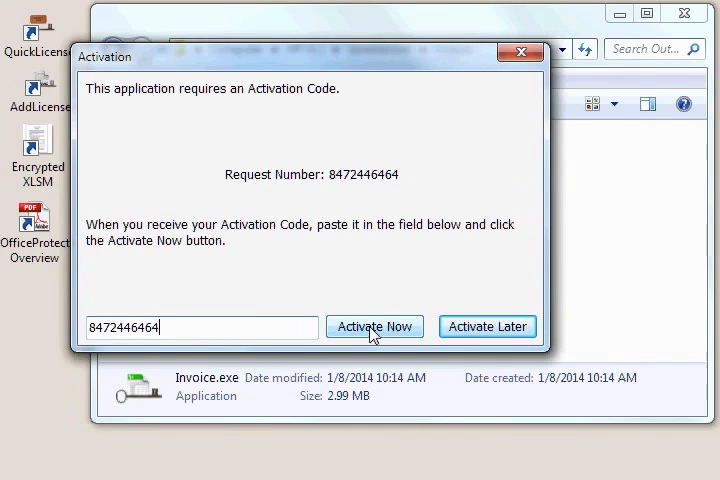
pyautogui.click(487, 326)
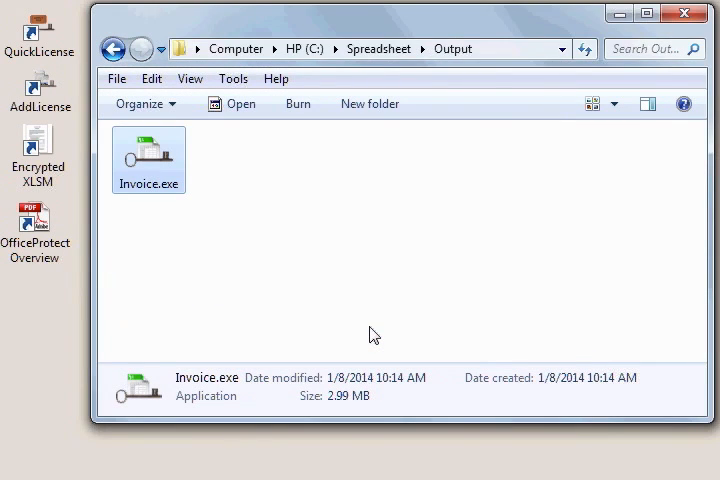
pyautogui.doubleClick(148, 160)
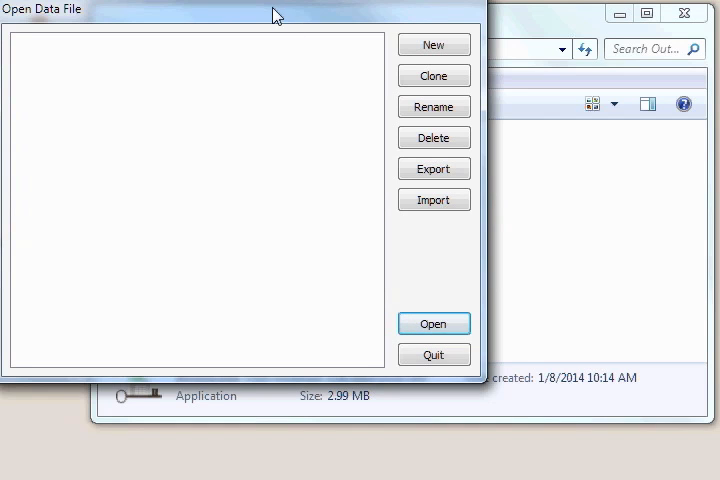
# Create new data files named Tom, John and Sue from the Open Data File window.
pyautogui.moveTo(275, 14); pyautogui.dragTo(342, 33)
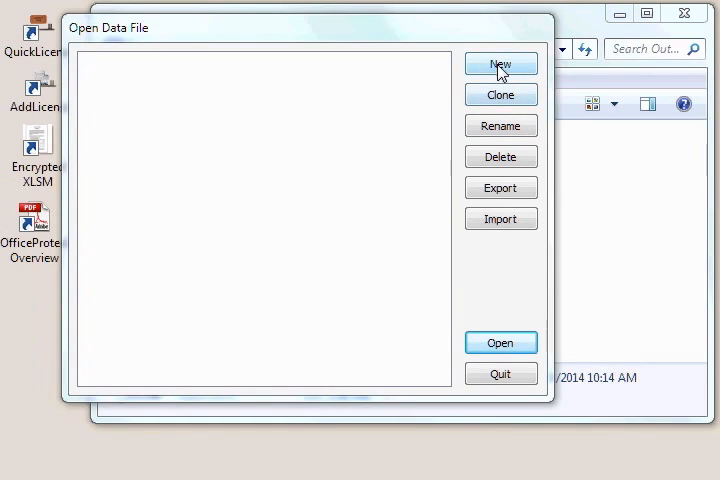
pyautogui.click(500, 63)
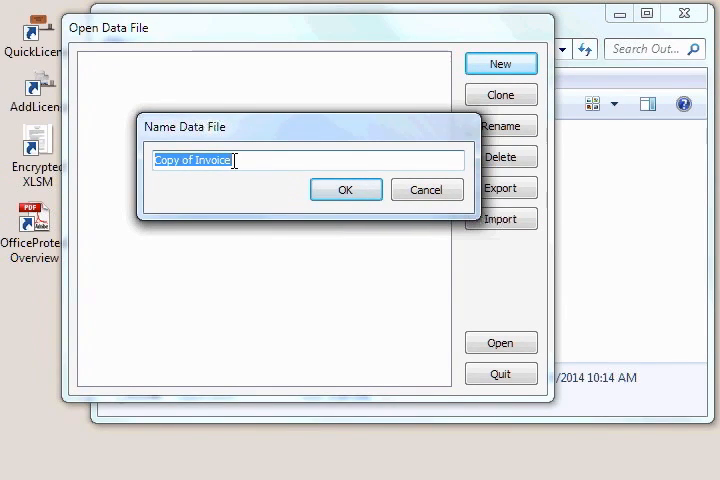
pyautogui.write('Tom')
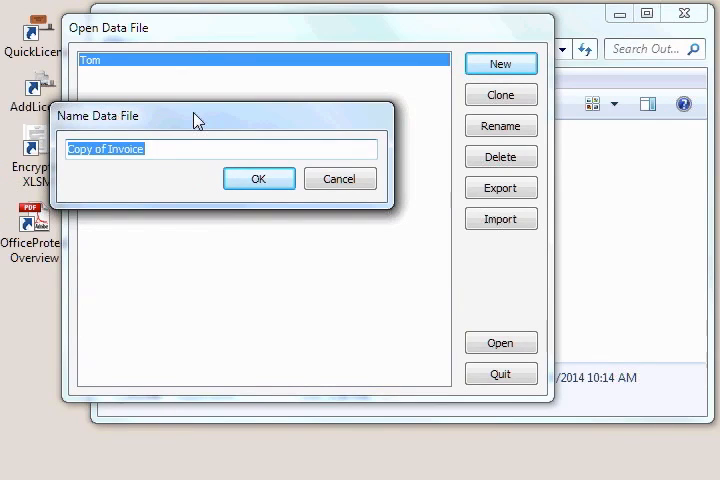
pyautogui.write('Jo')
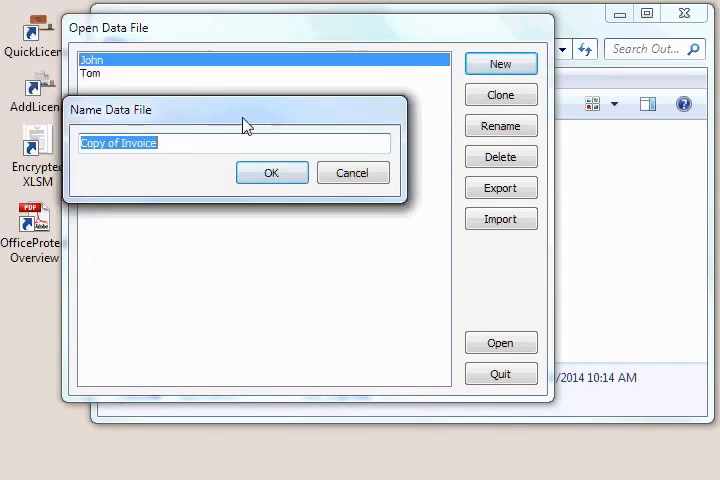
pyautogui.write('Sue')
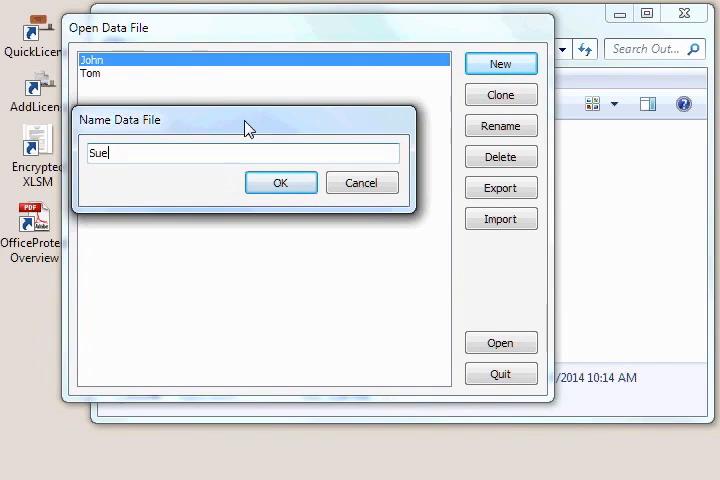
pyautogui.click(280, 183)
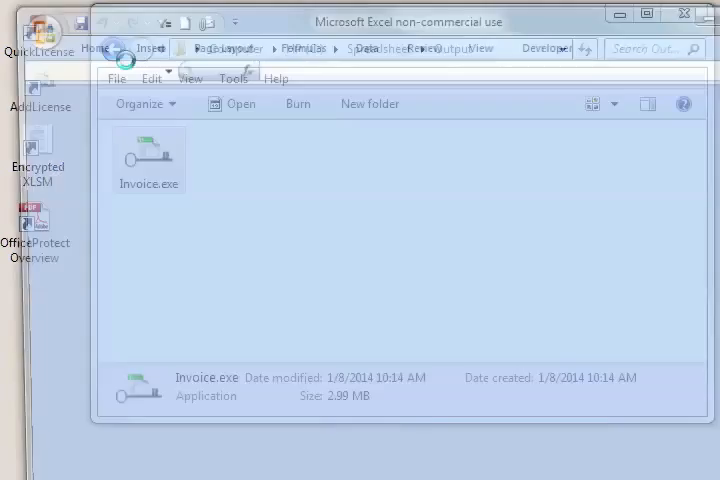
# Open John.xlsm and change the Bill To name in cell A10 to 'John Does'.
pyautogui.doubleClick(147, 158)
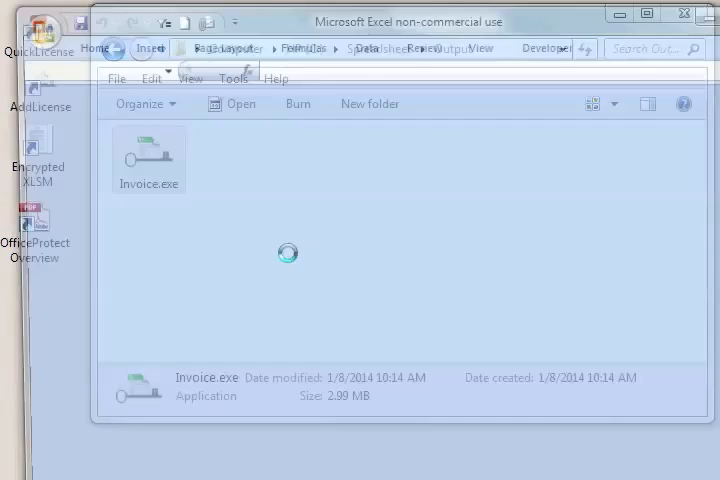
pyautogui.doubleClick(147, 157)
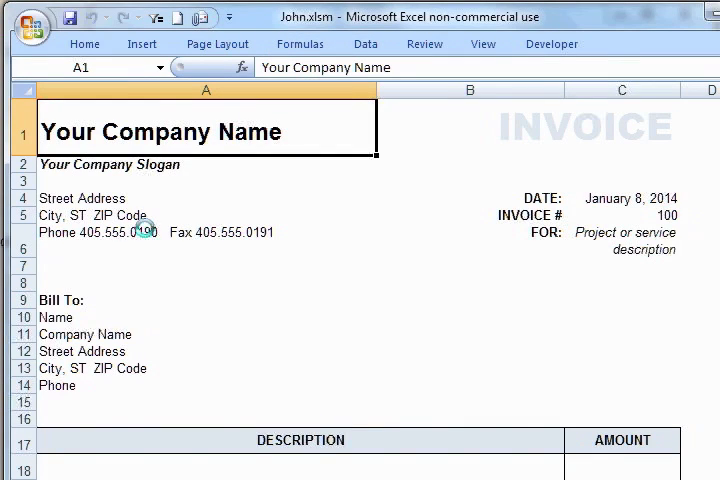
pyautogui.click(57, 317)
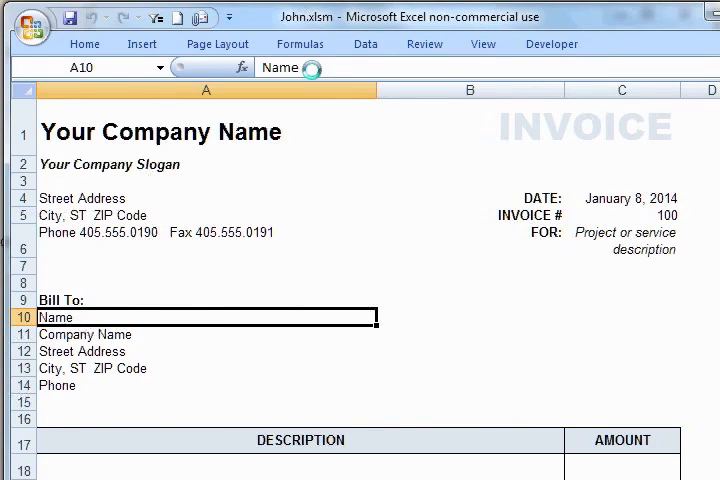
pyautogui.write('Jo')
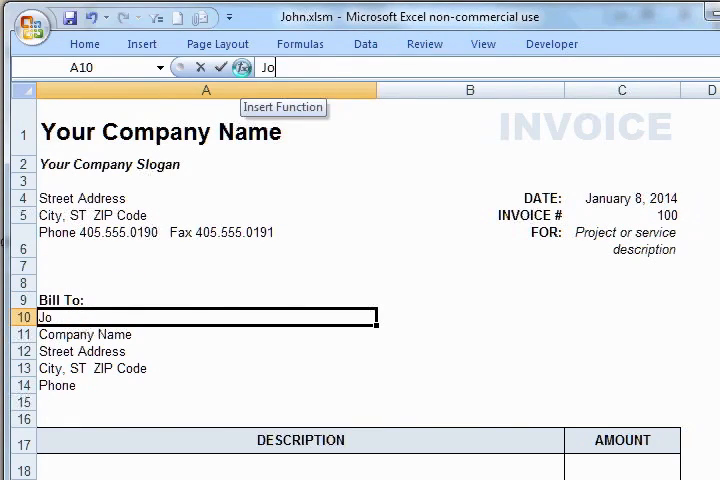
pyautogui.write('hn')
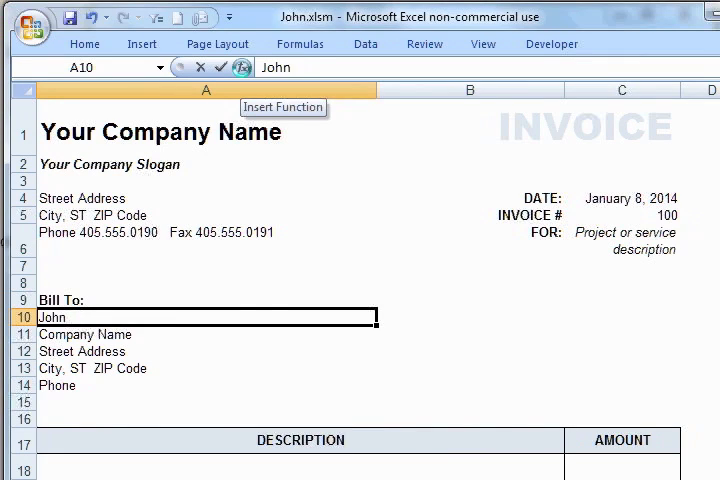
pyautogui.write('Does')
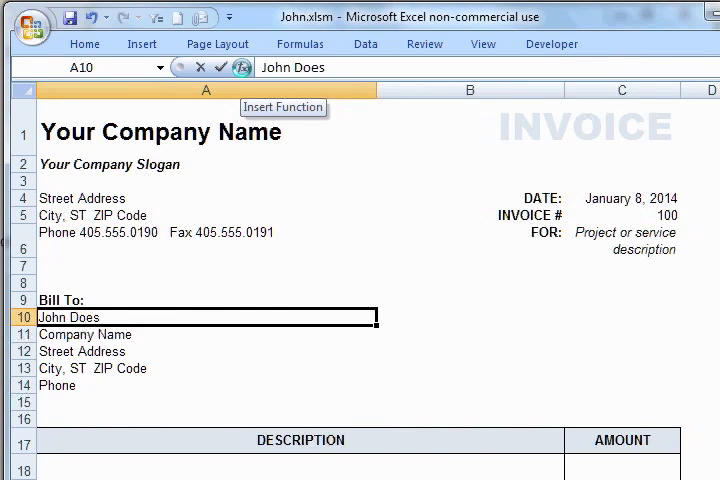
pyautogui.press('Backspace')
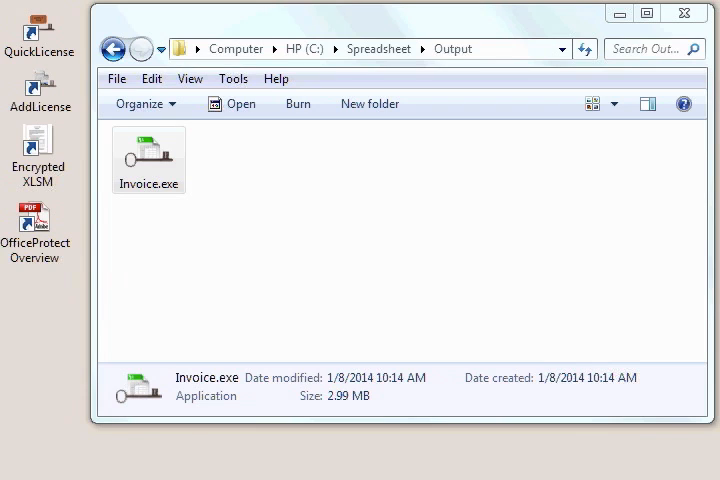
# Relaunch Invoice.exe, clone John's data file, then go back up to the Spreadsheet folder.
pyautogui.doubleClick(148, 160)
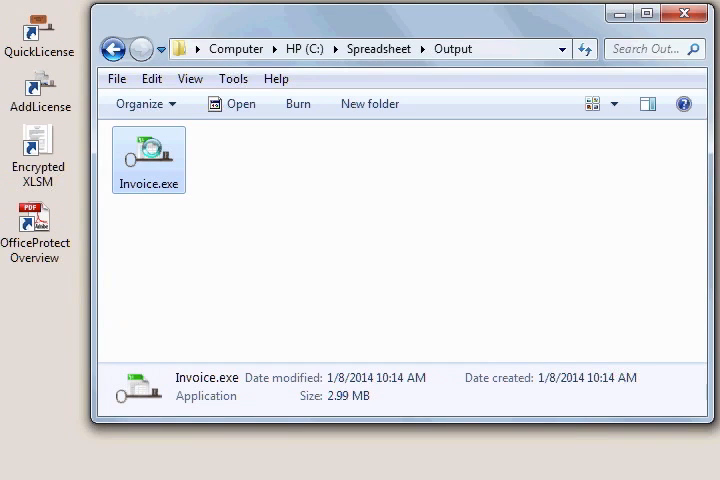
pyautogui.doubleClick(148, 158)
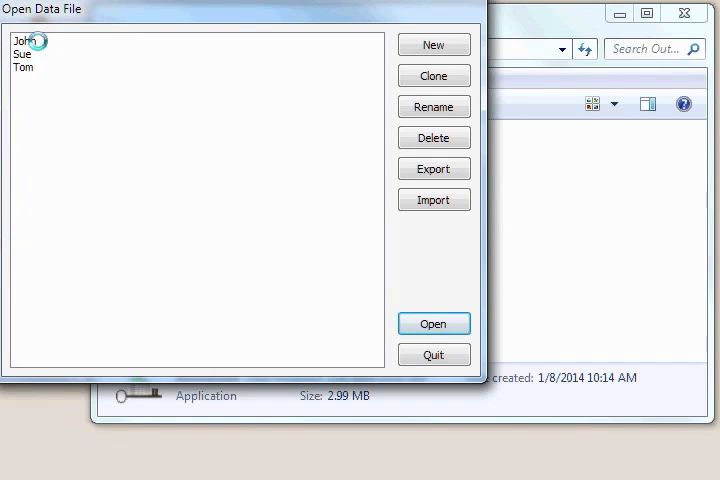
pyautogui.click(25, 40)
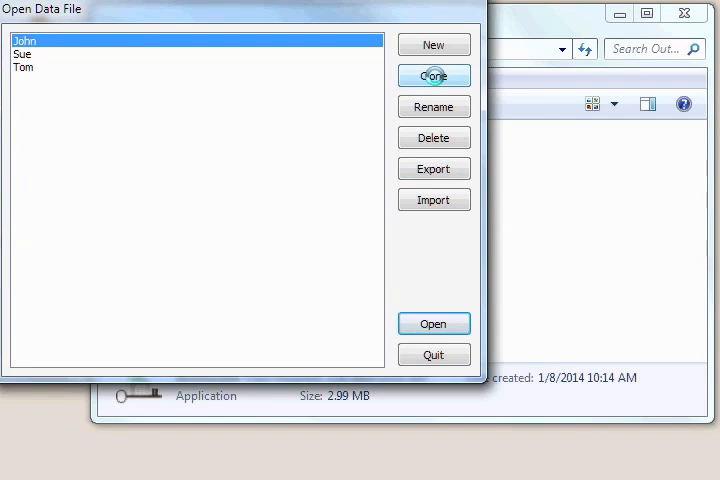
pyautogui.click(434, 75)
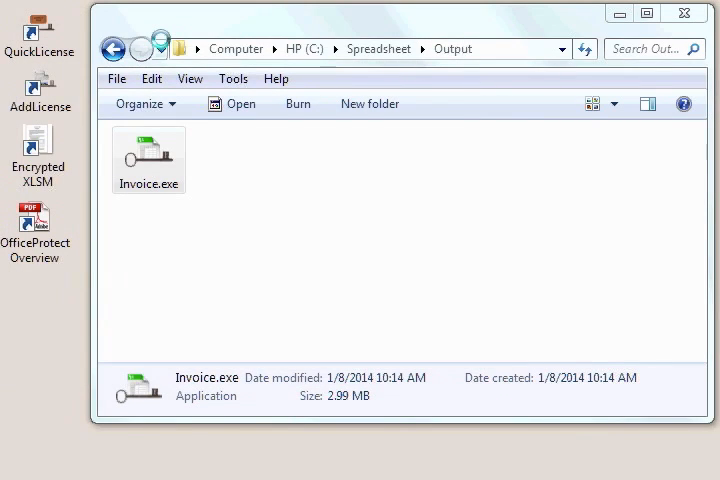
pyautogui.moveTo(160, 48)
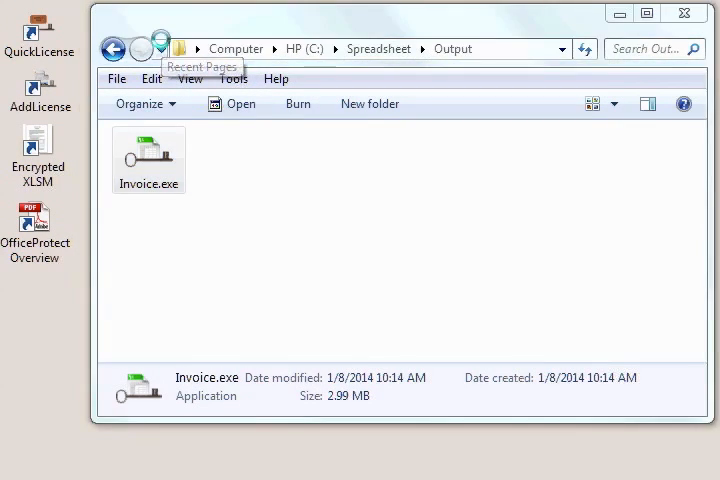
pyautogui.doubleClick(148, 160)
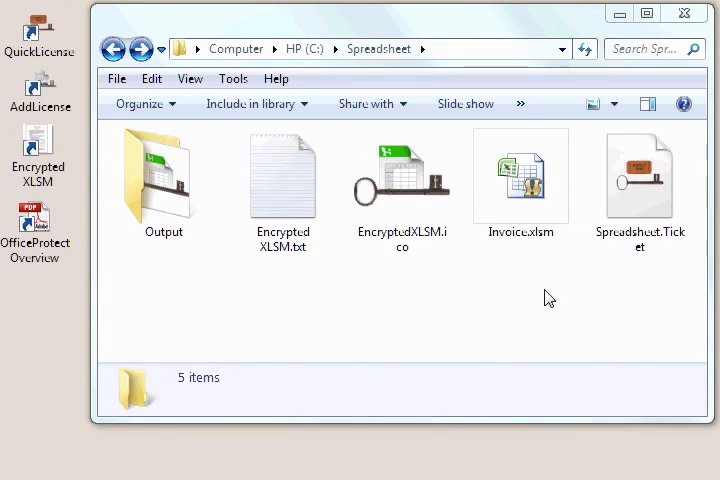
# Review Invoice.xlsm, the Encrypted XLSM file and AddLicense shortcut, then open the Output folder.
pyautogui.click(521, 190)
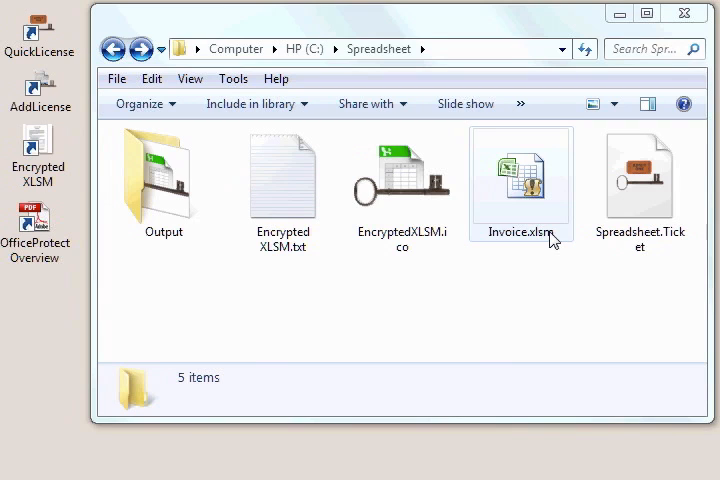
pyautogui.click(283, 175)
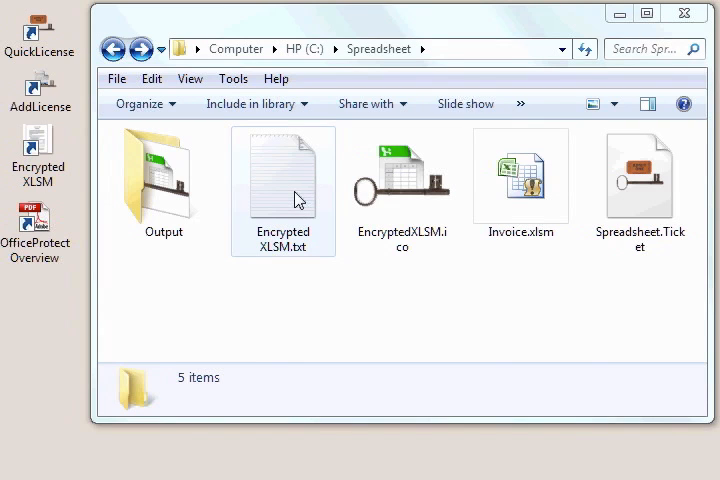
pyautogui.click(521, 175)
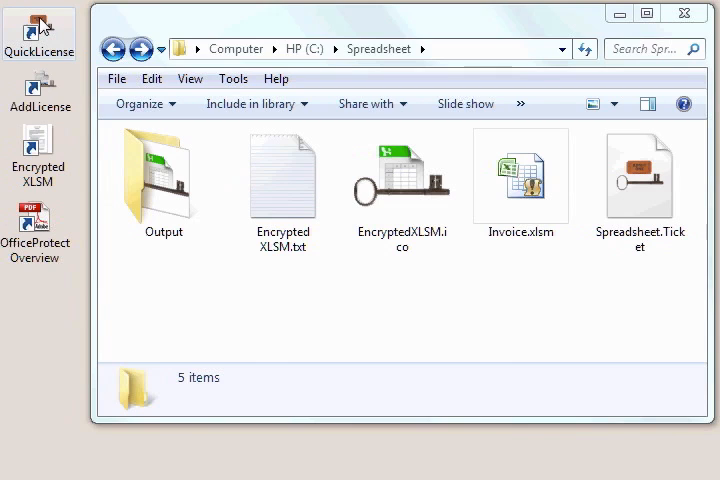
pyautogui.moveTo(140, 103)
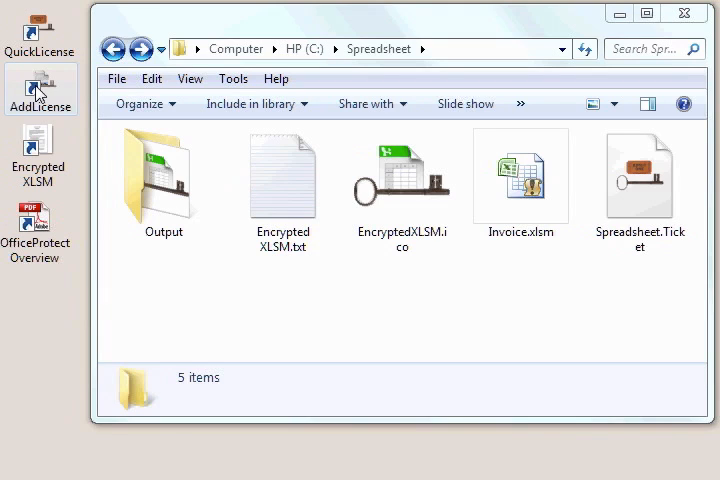
pyautogui.click(402, 175)
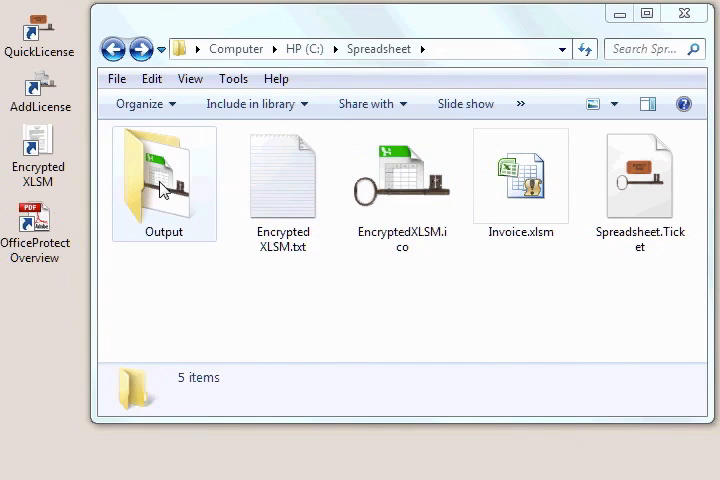
pyautogui.doubleClick(163, 178)
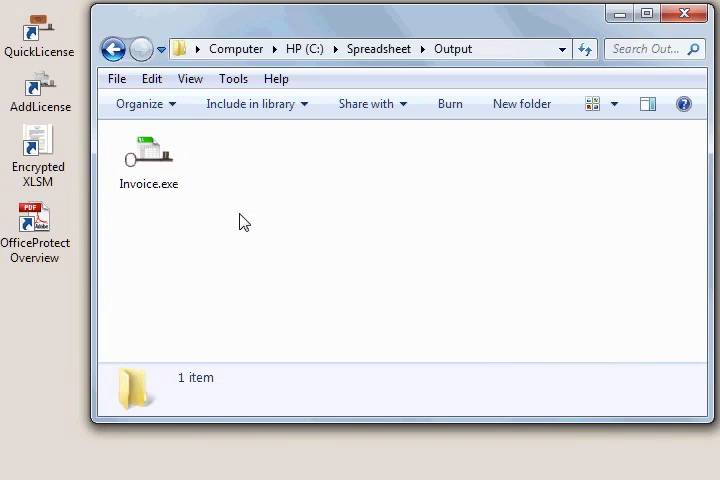
pyautogui.click(148, 158)
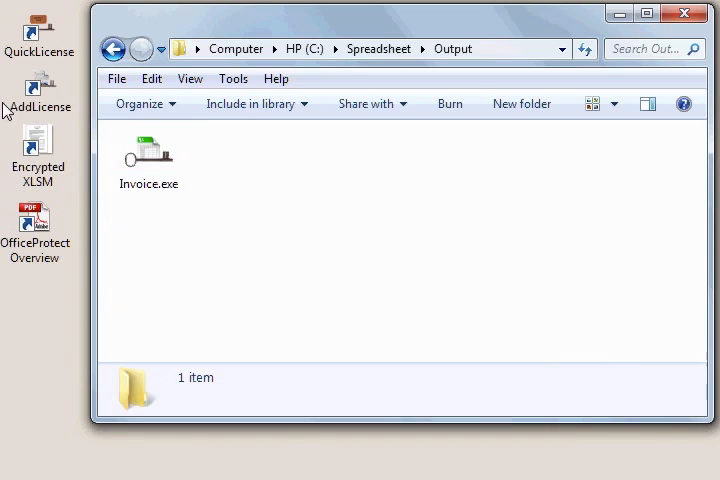
pyautogui.moveTo(167, 203)
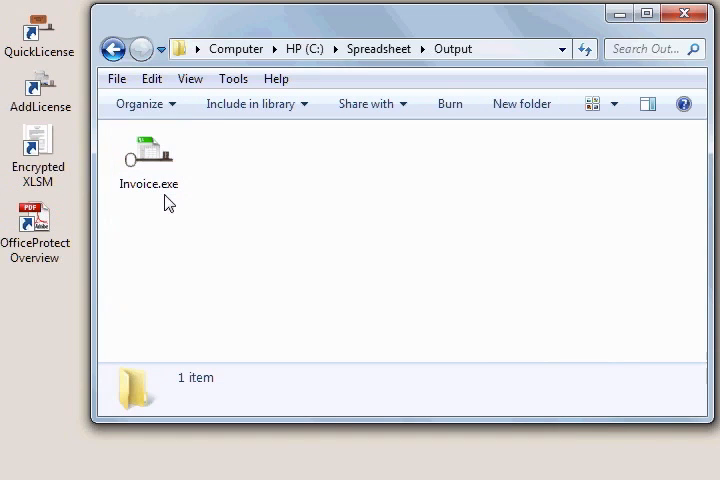